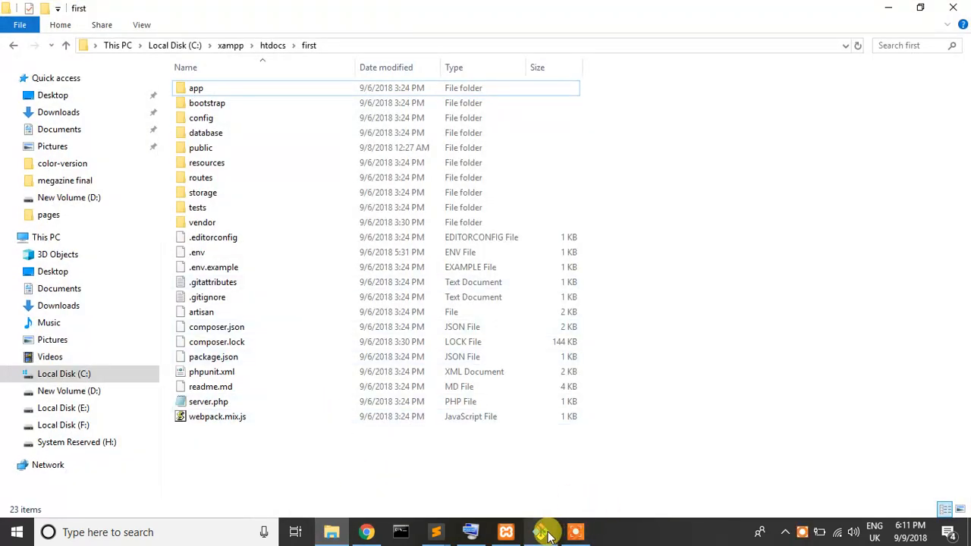
Run php artisan serve in Git Bash inside C:/xampp/htdocs/first.
left_click(539, 532)
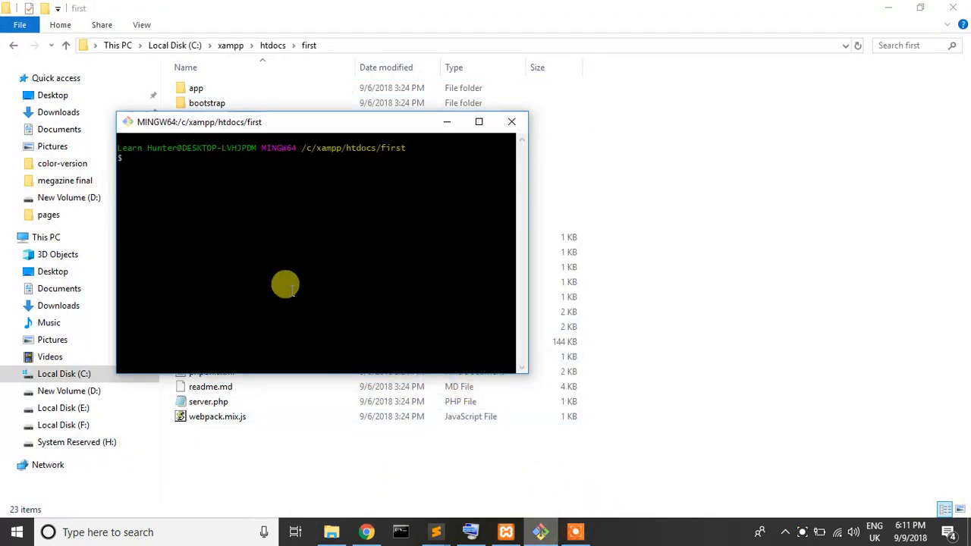
type("php artisan serve")
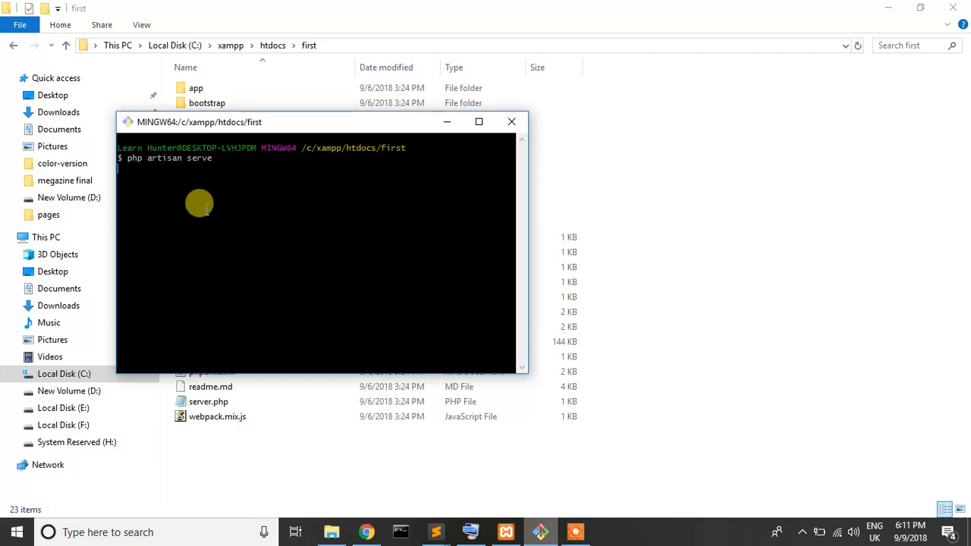
mouse_move(394, 140)
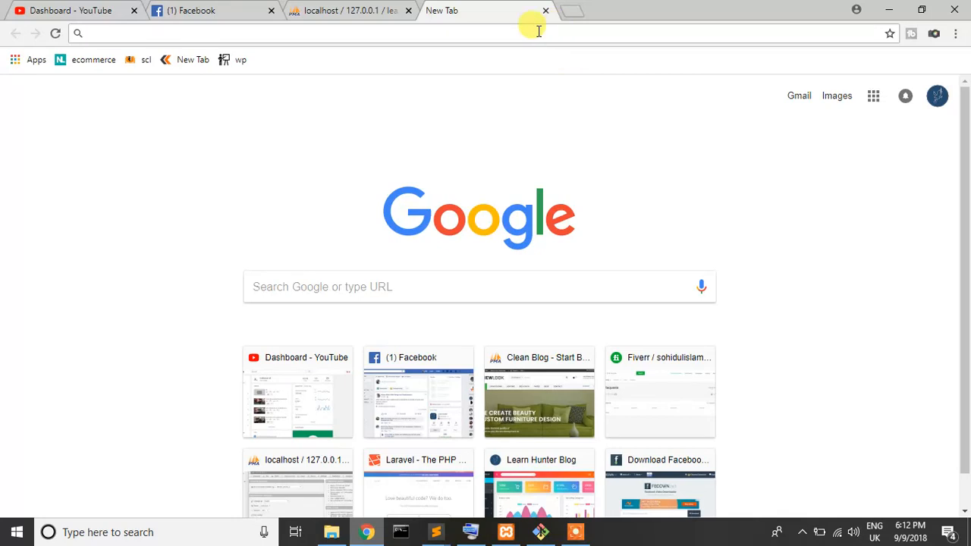
Load the Clean Blog site at localhost:8000, then try the /mother path, which gives a 404.
type("localhost/learnhunter")
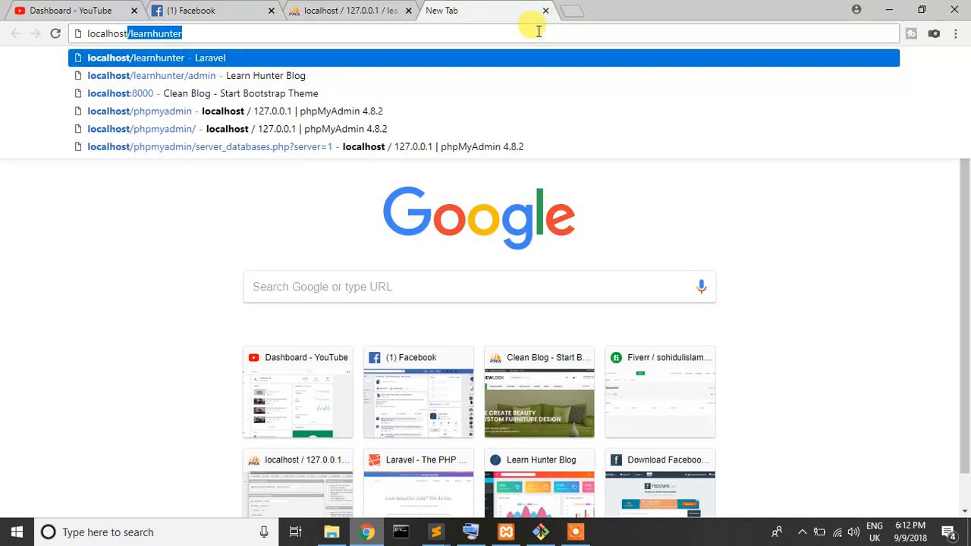
type("localhost:8000")
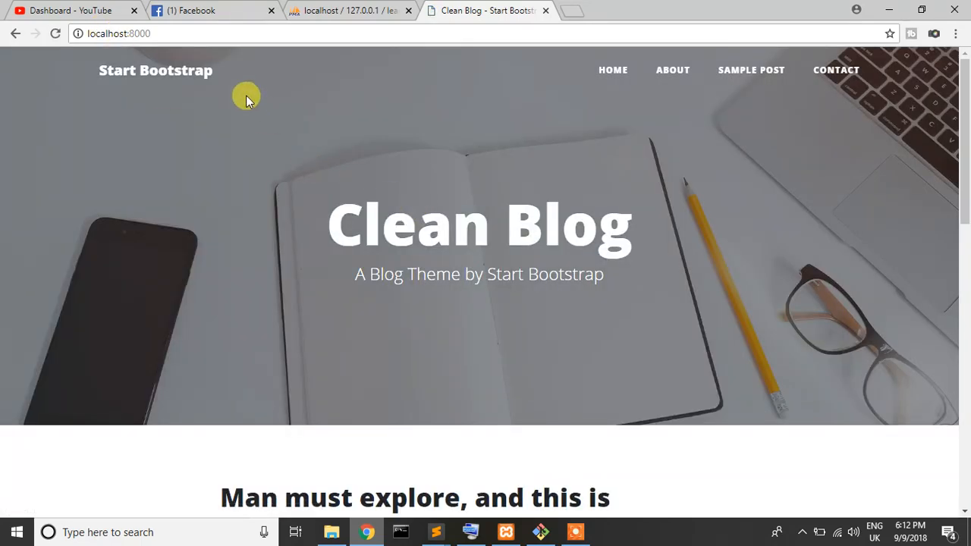
scroll("down", 3)
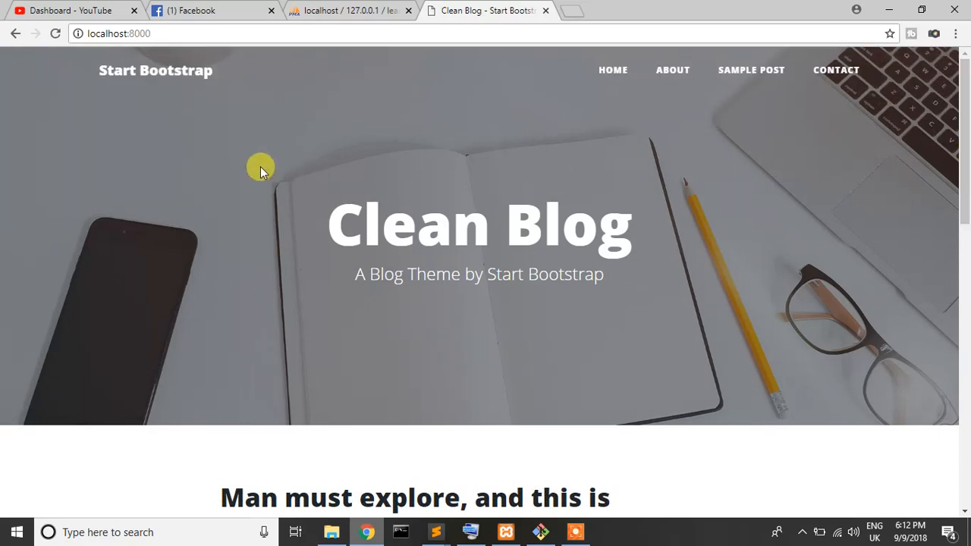
left_click(122, 34)
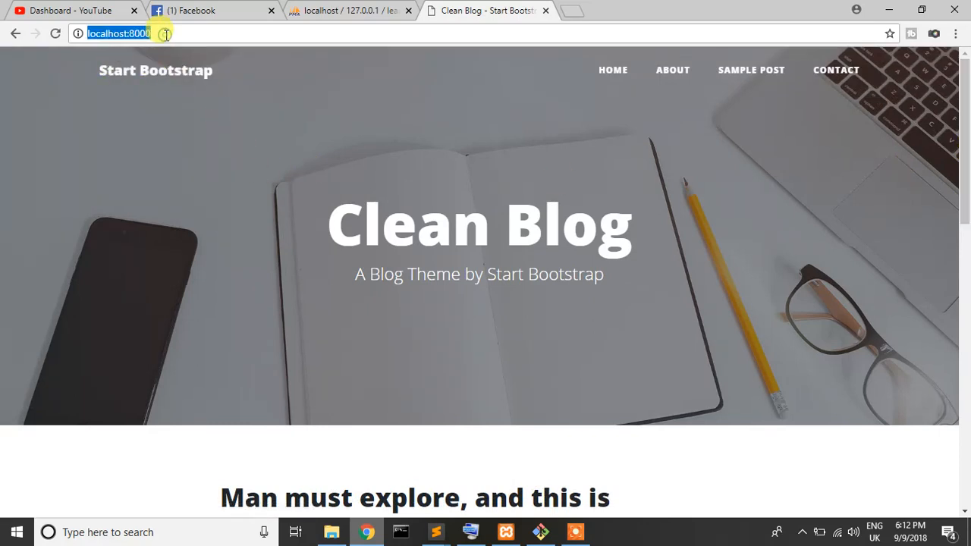
type("/mother")
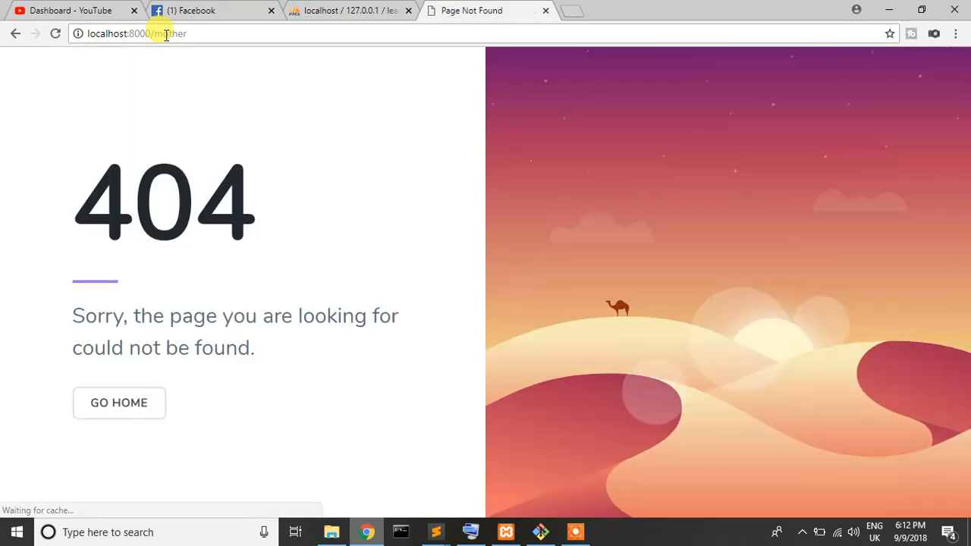
mouse_move(435, 532)
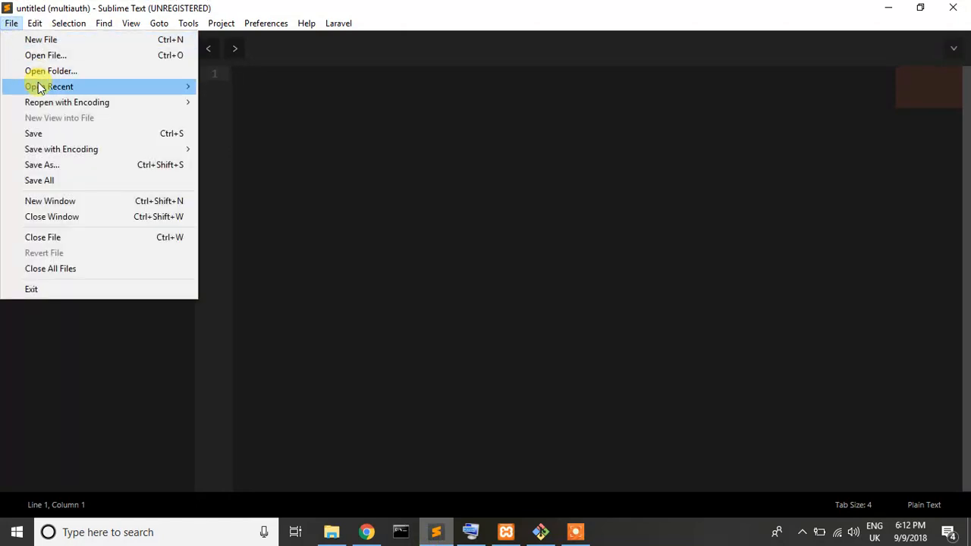
Open C:\xampp\htdocs\first as the Sublime project and expand its routes folder.
left_click(50, 70)
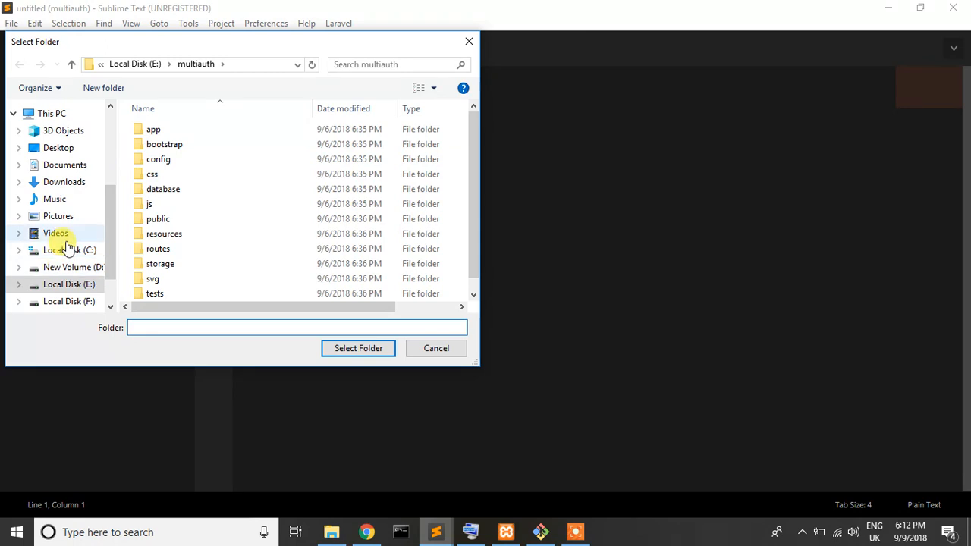
left_click(69, 250)
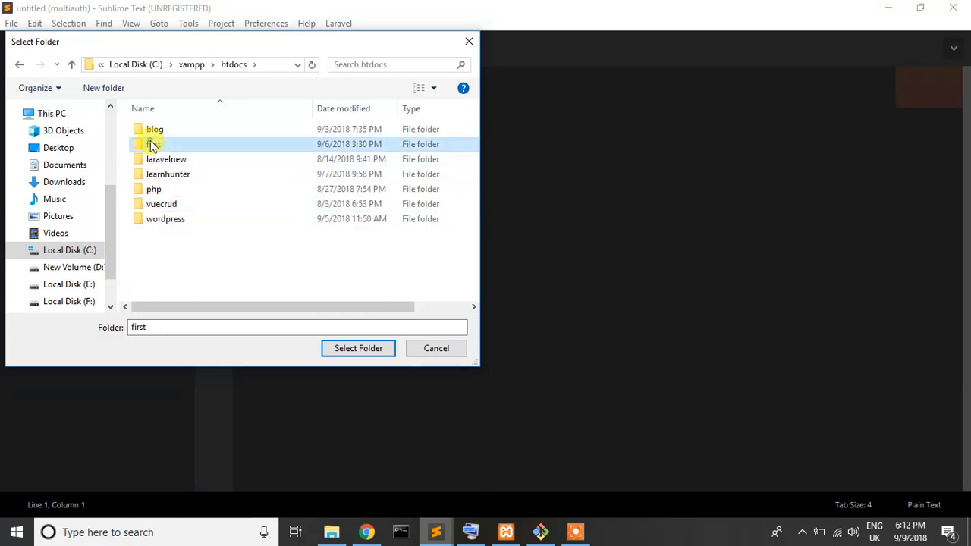
left_click(358, 348)
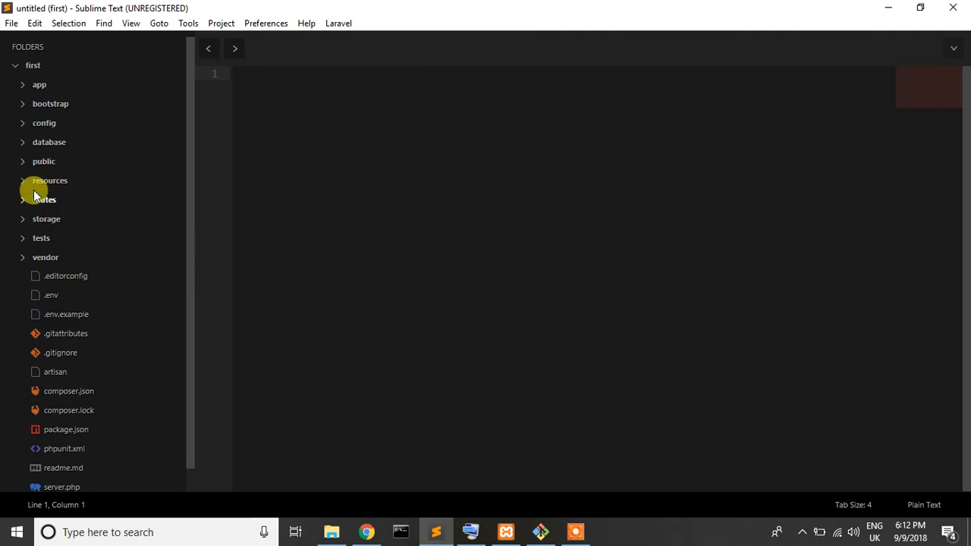
left_click(43, 200)
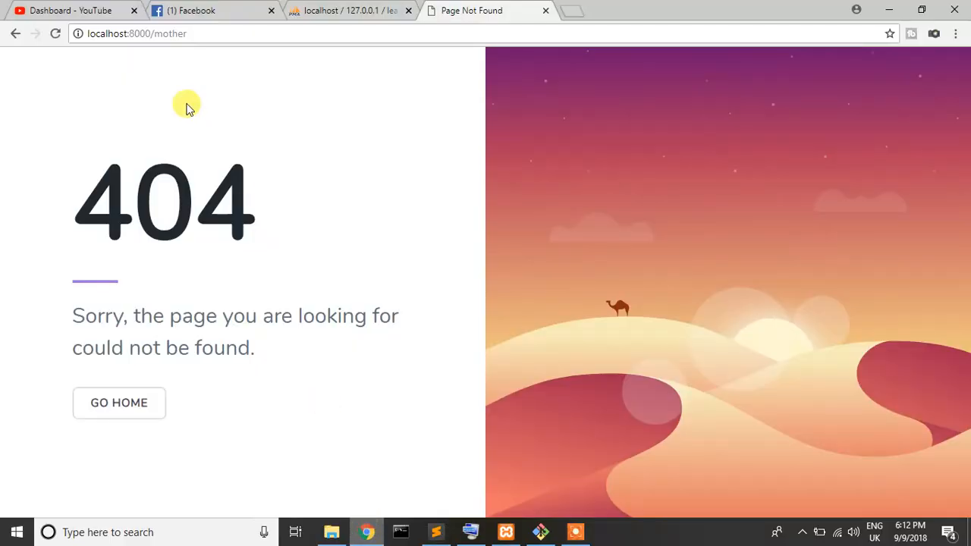
Change the address to localhost:8000/home so Clean Blog replaces the 404.
left_click(152, 33)
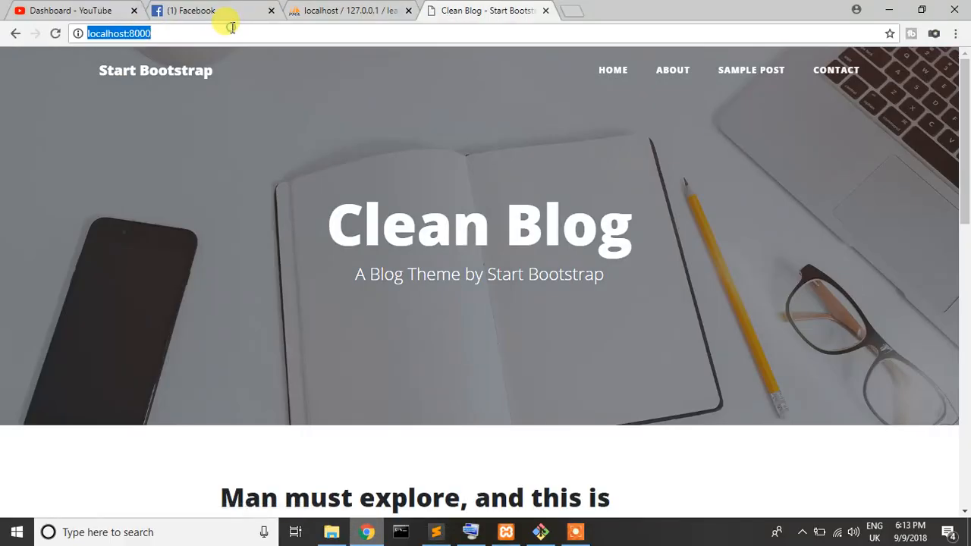
type("/home")
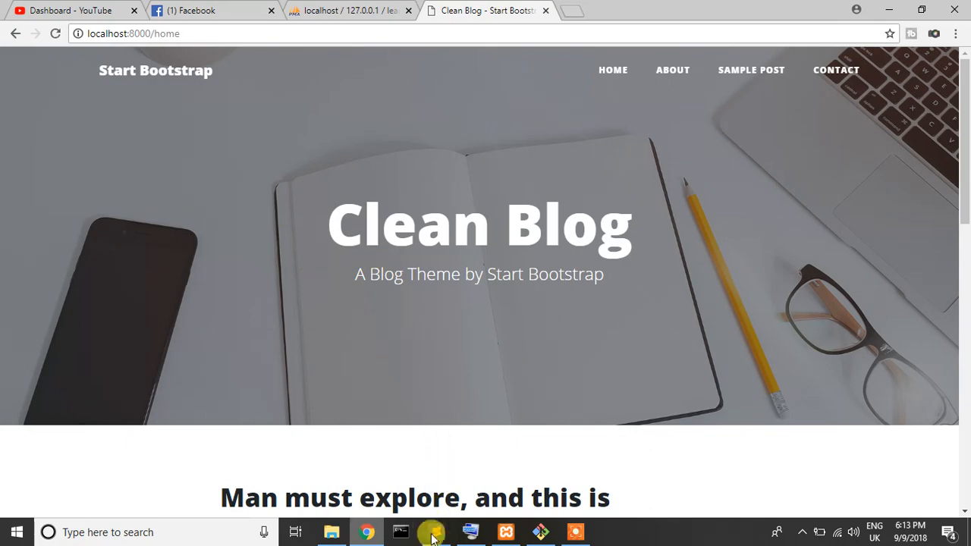
Open home.blade.php and welcome.blade.php from resources/views, ending on the home.blade.php tab.
left_click(437, 532)
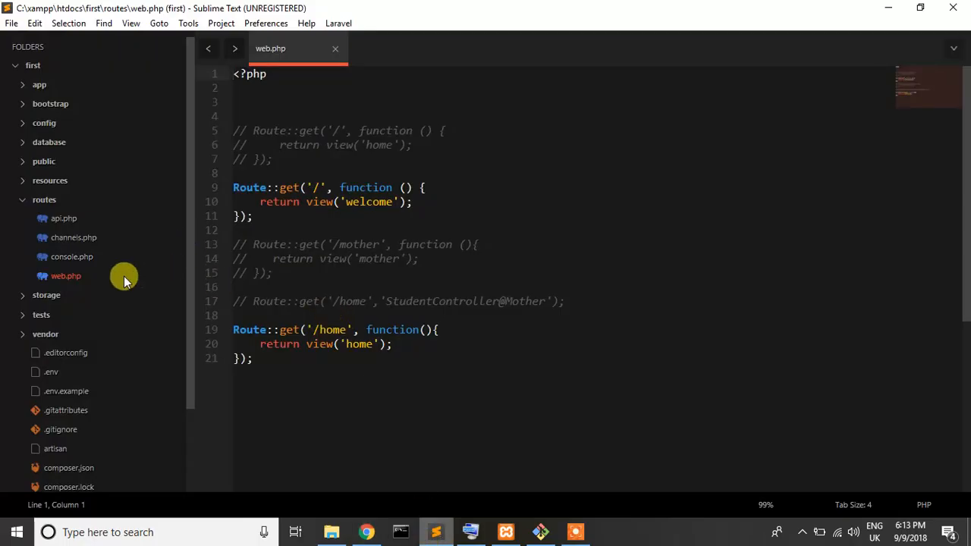
left_click(49, 180)
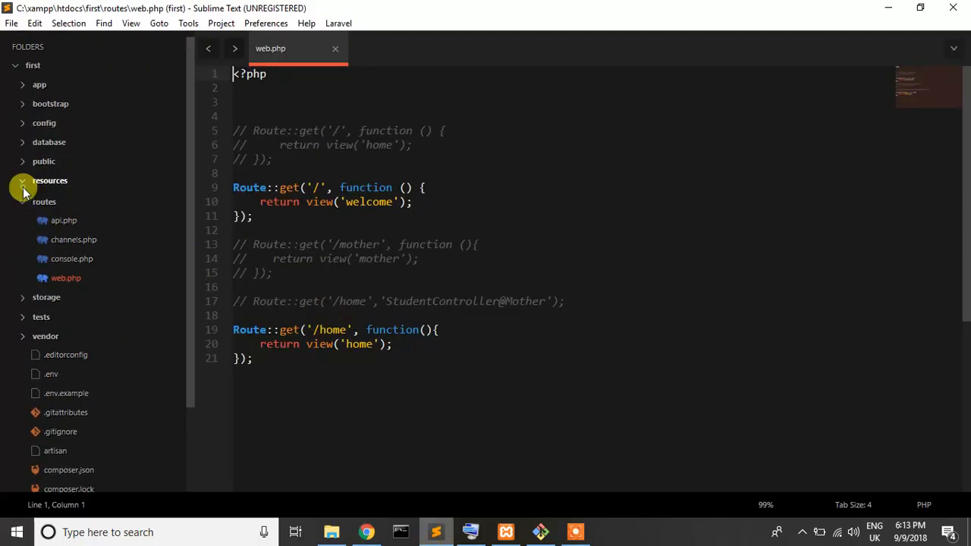
left_click(22, 180)
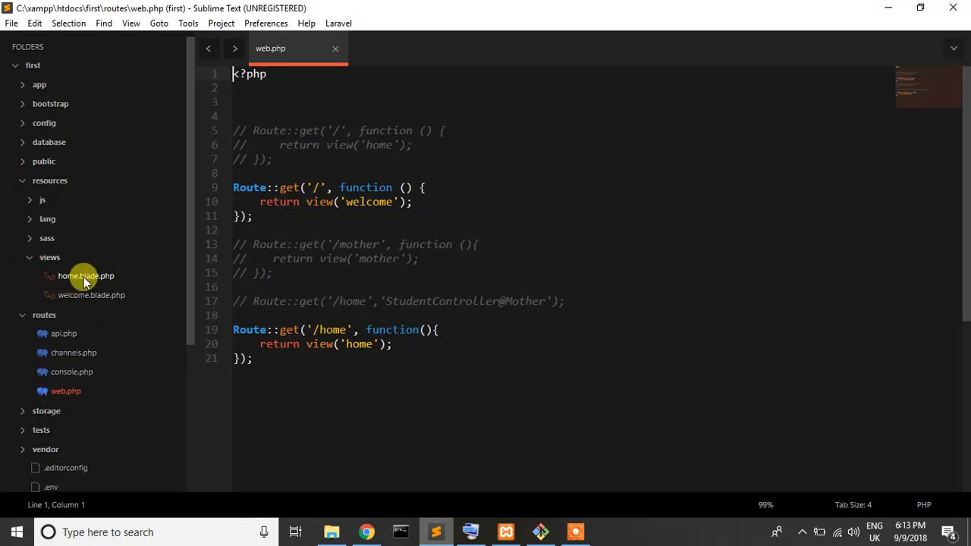
double_click(91, 295)
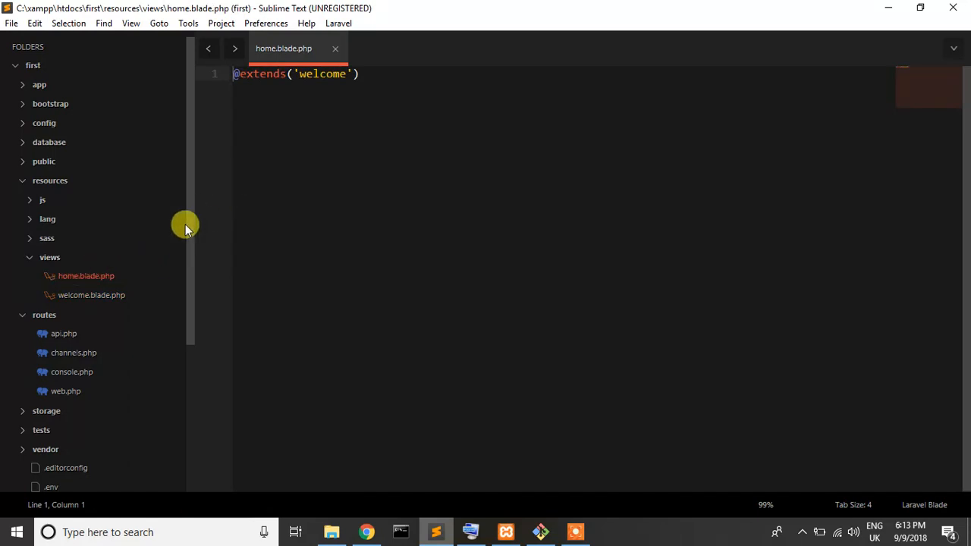
left_click(91, 295)
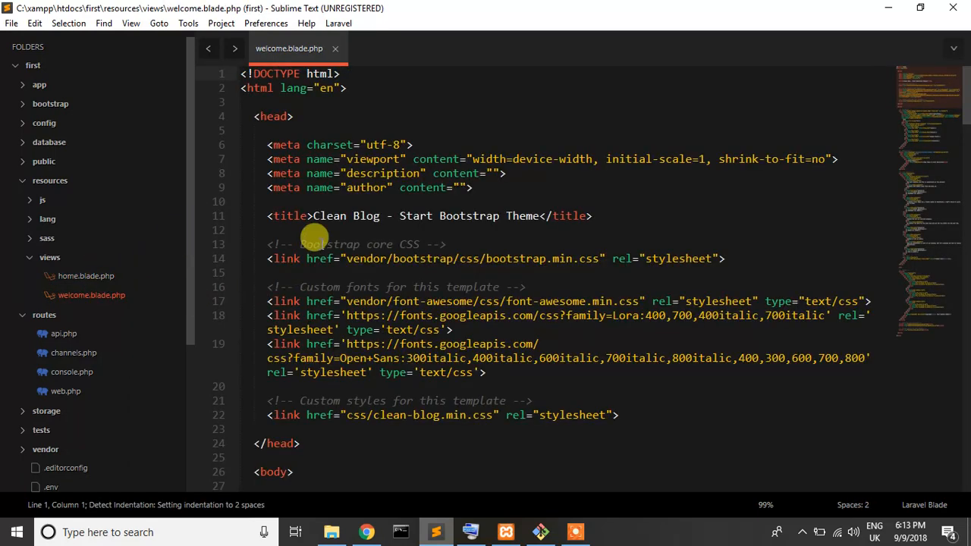
scroll("down", 3)
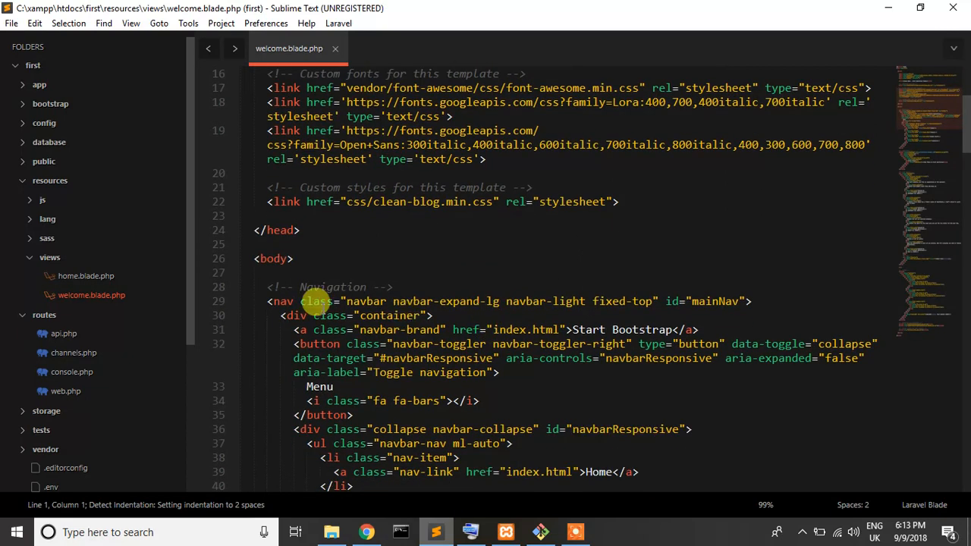
left_click(85, 276)
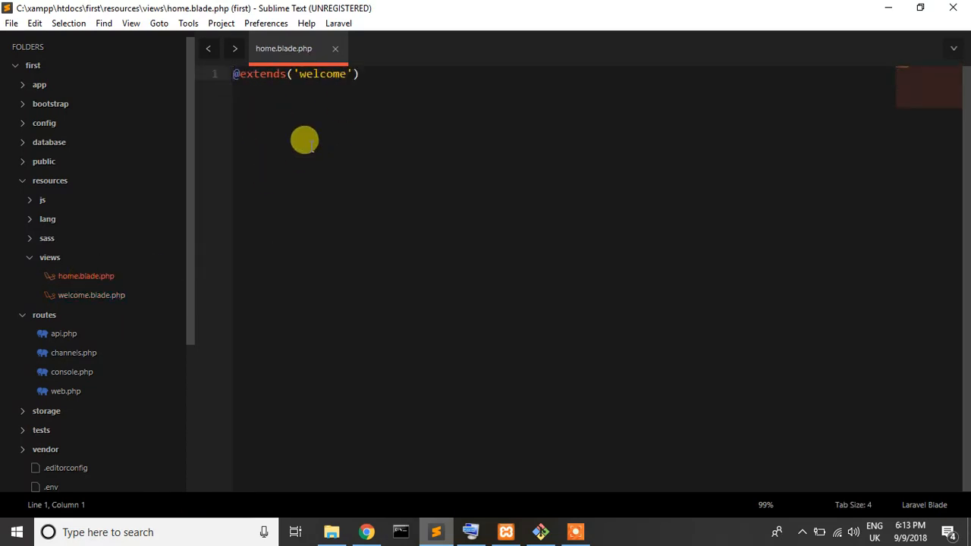
mouse_move(375, 525)
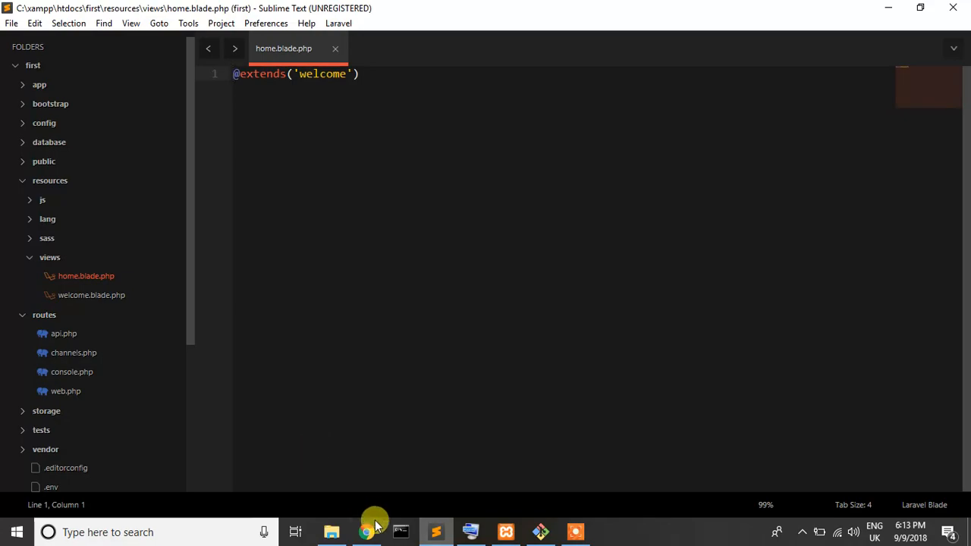
left_click(366, 532)
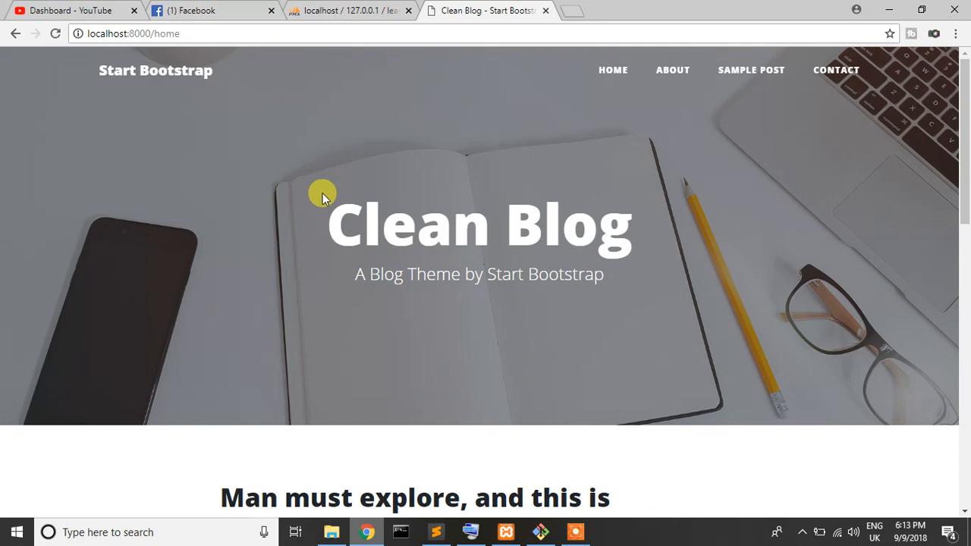
mouse_move(127, 62)
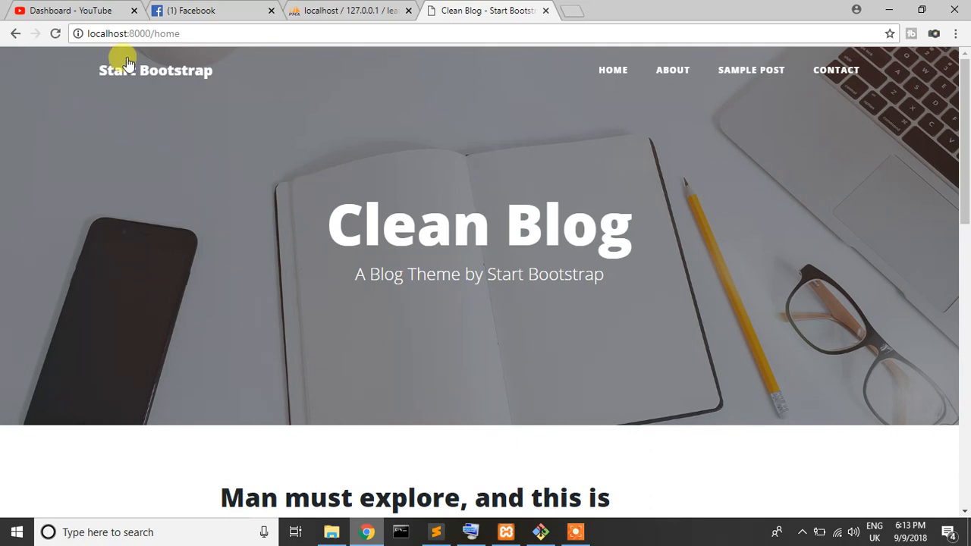
mouse_move(74, 307)
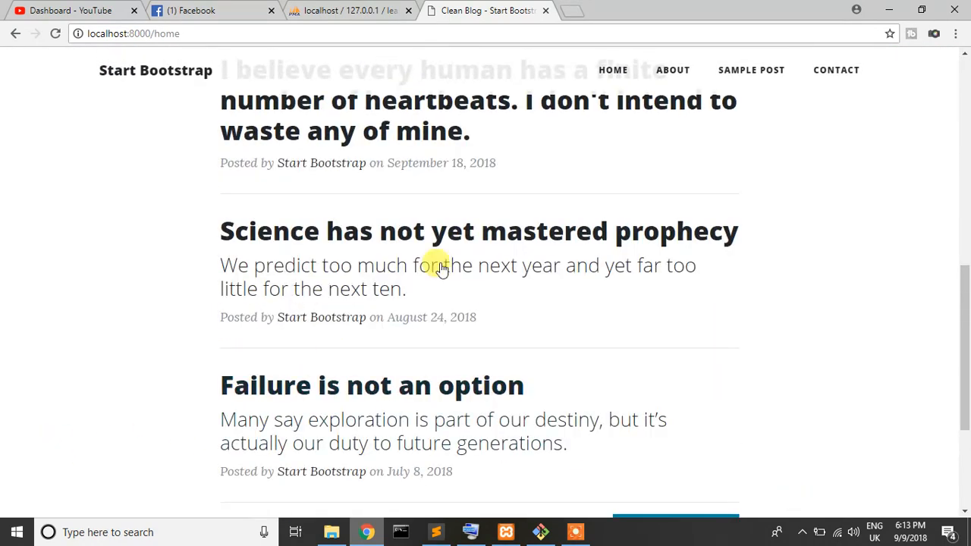
Scroll through the Clean Blog banner and sample posts at localhost:8000.
scroll("up", 3)
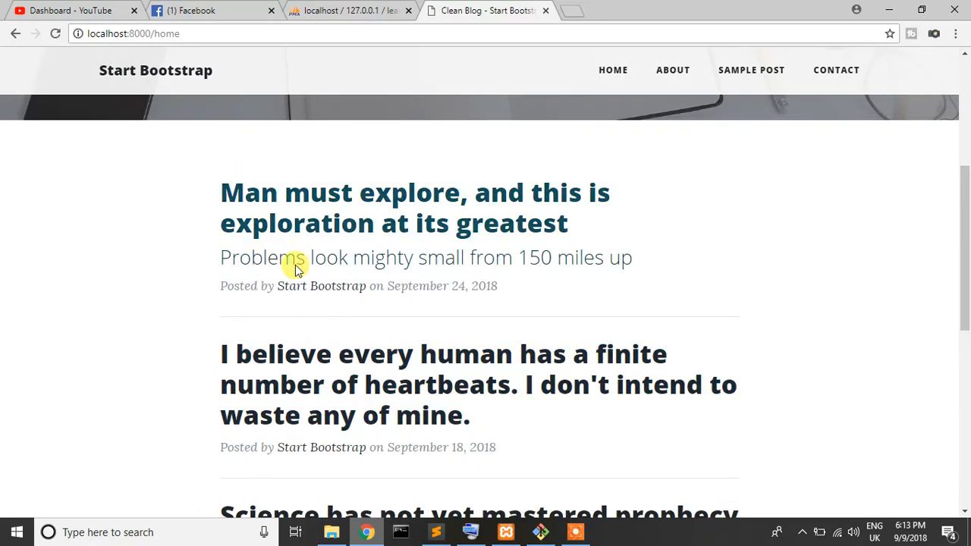
scroll("down", 3)
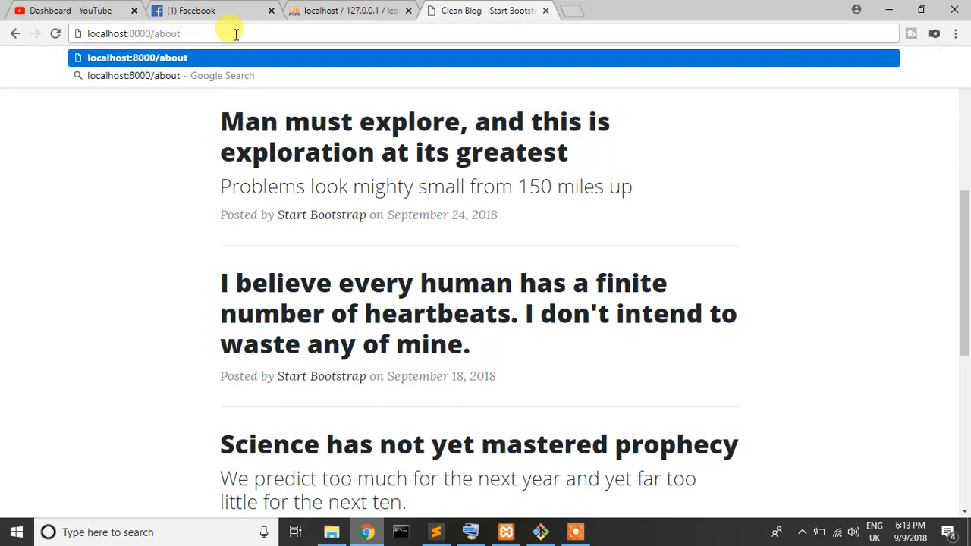
mouse_move(51, 72)
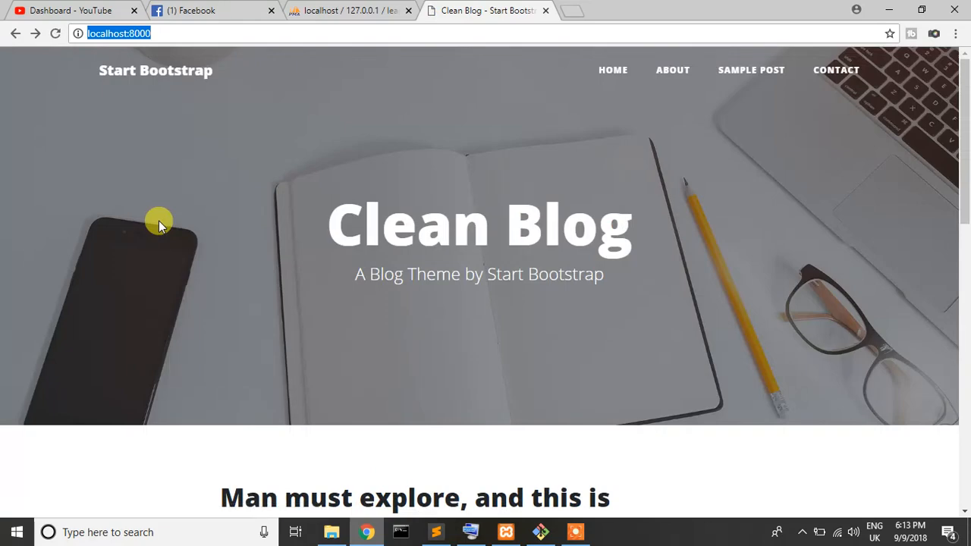
scroll("down", 3)
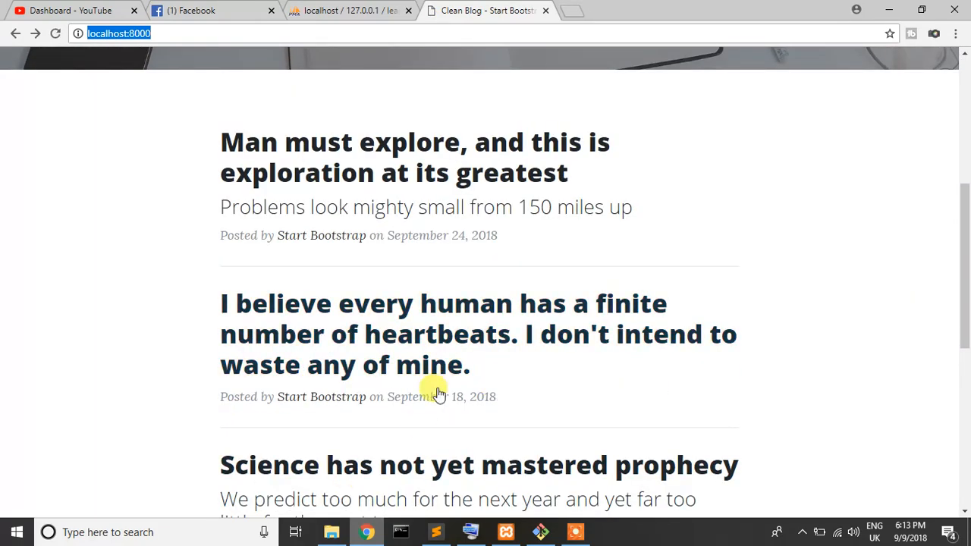
scroll("up", 3)
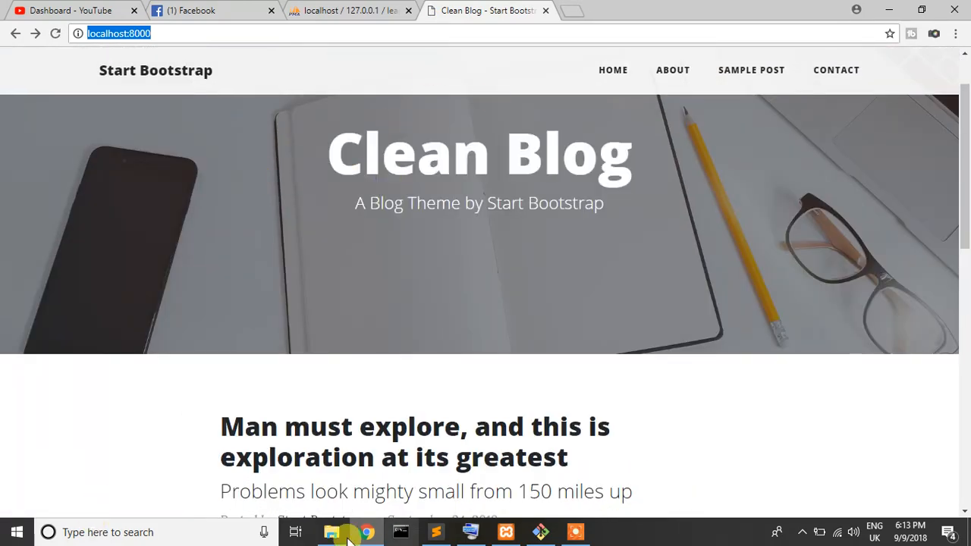
left_click(436, 532)
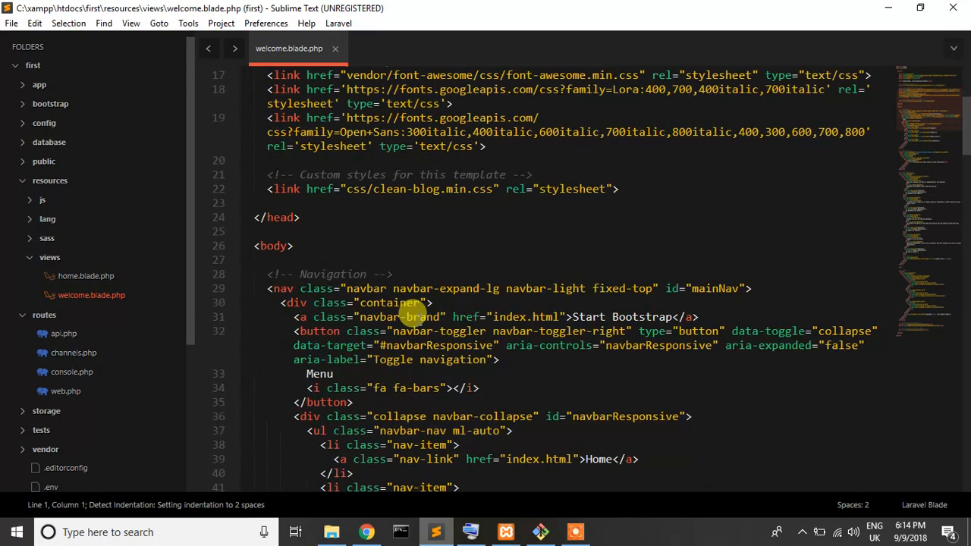
scroll("down", 3)
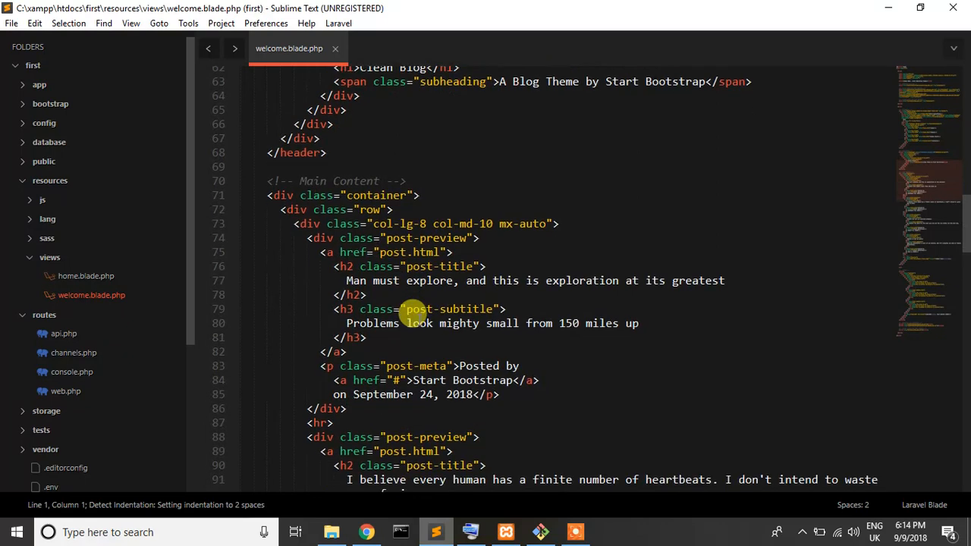
scroll("down", 3)
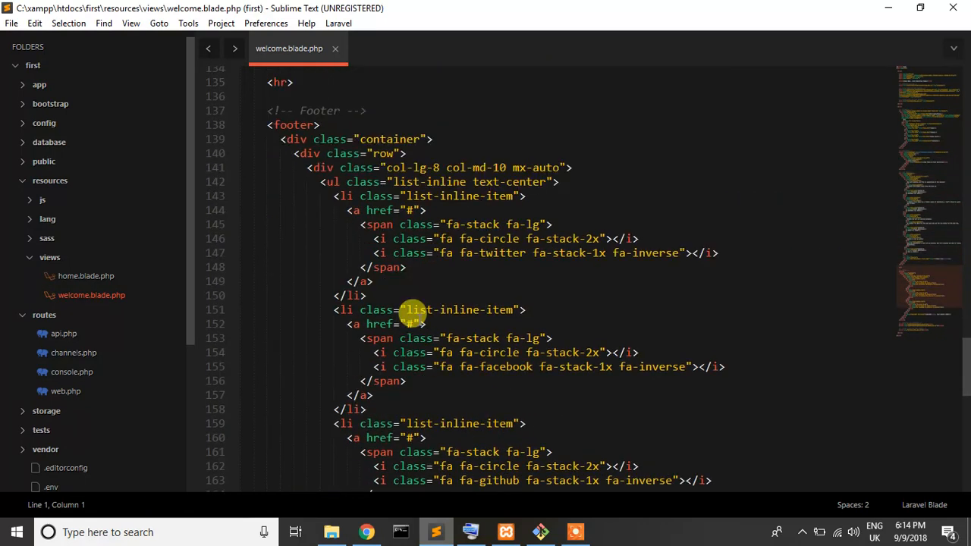
scroll("down", 3)
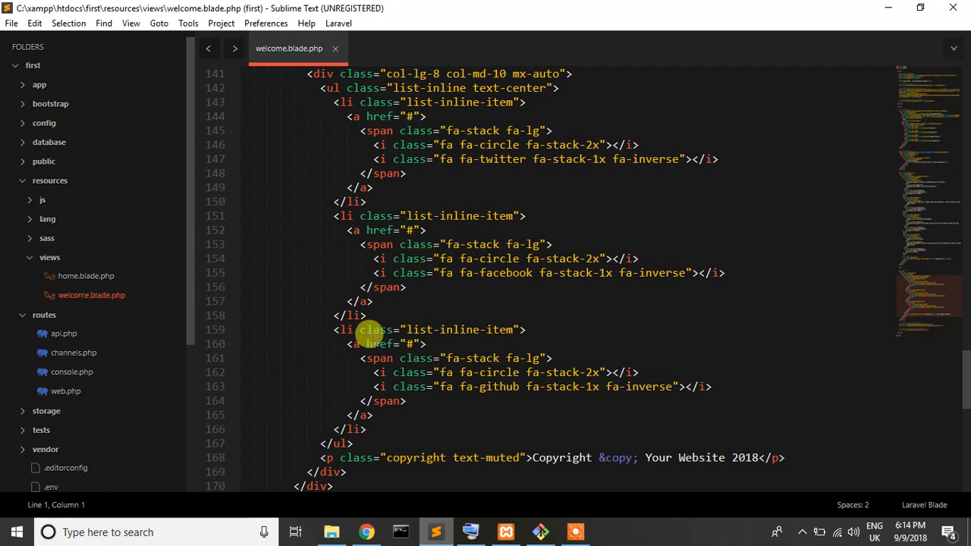
scroll("down", 3)
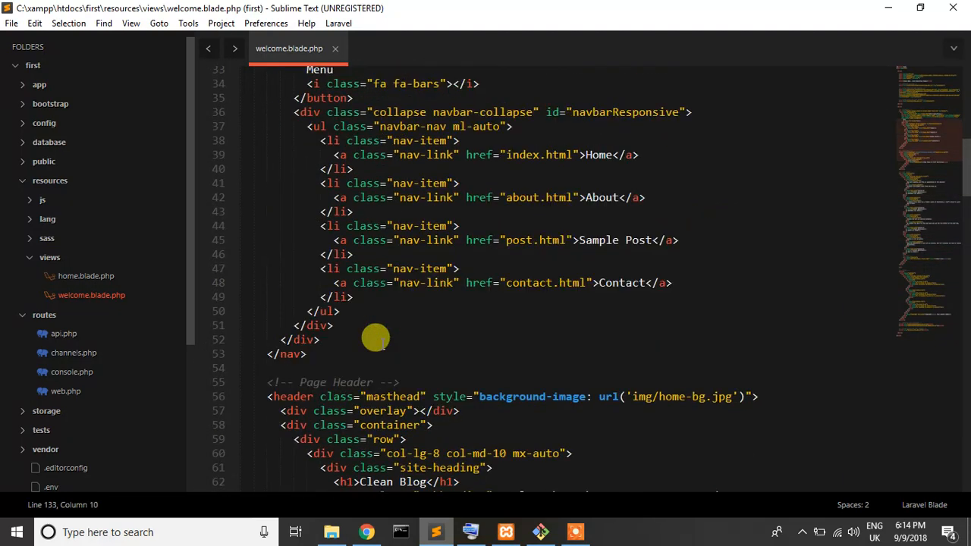
scroll("down", 3)
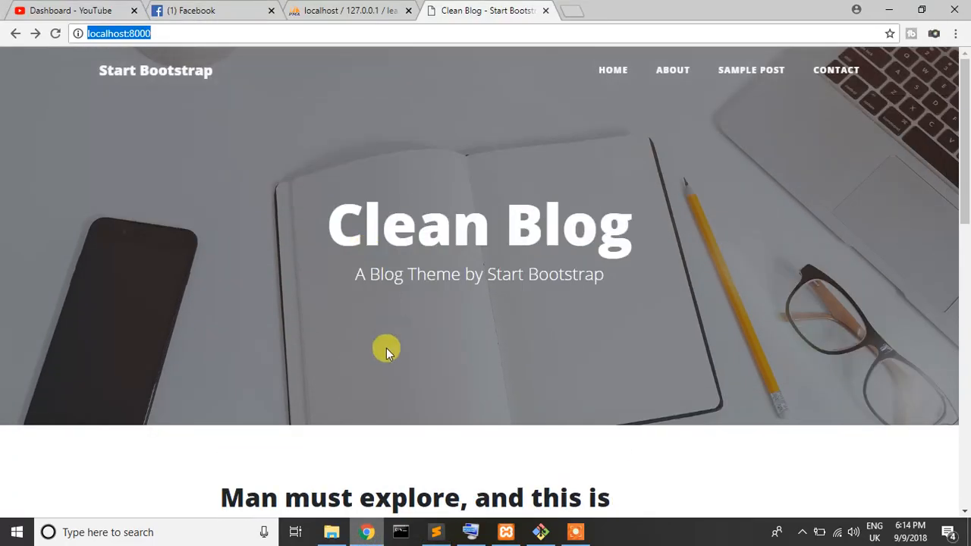
Reload localhost:8000 after cutting the posts to see only the header and footer.
scroll("down", 3)
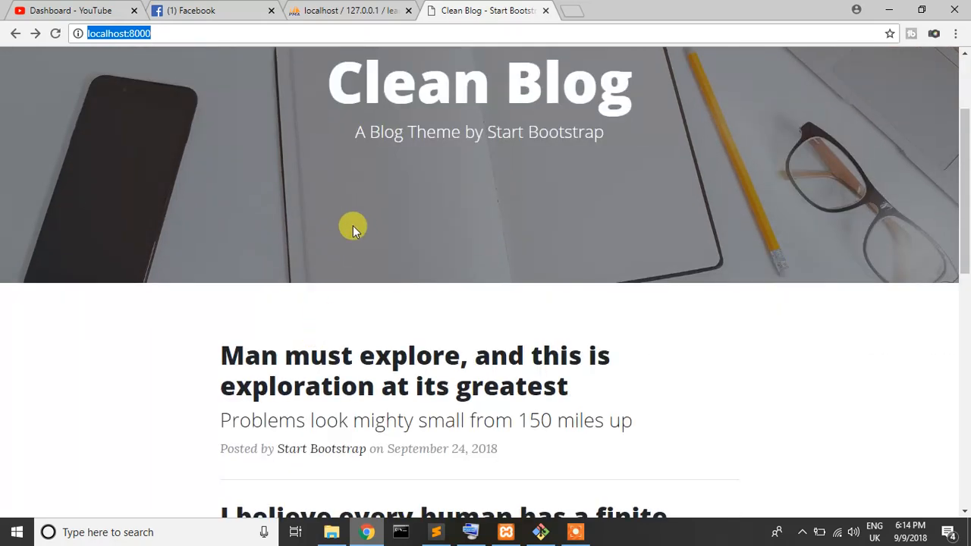
scroll("down", 3)
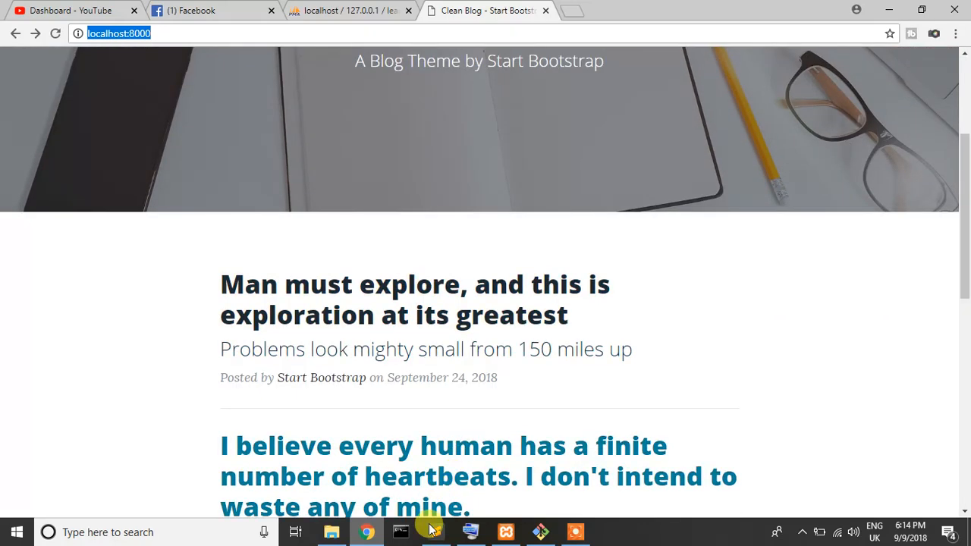
left_click(433, 532)
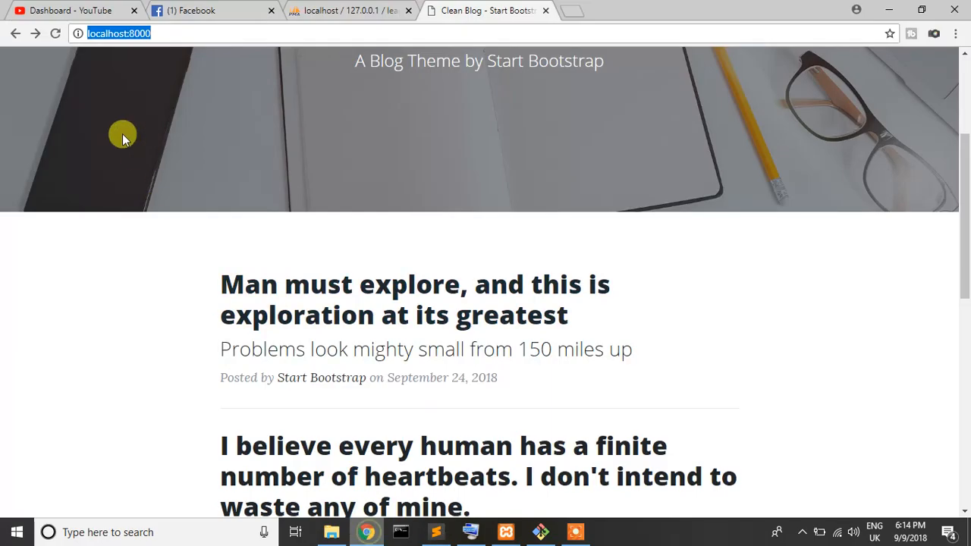
left_click(55, 33)
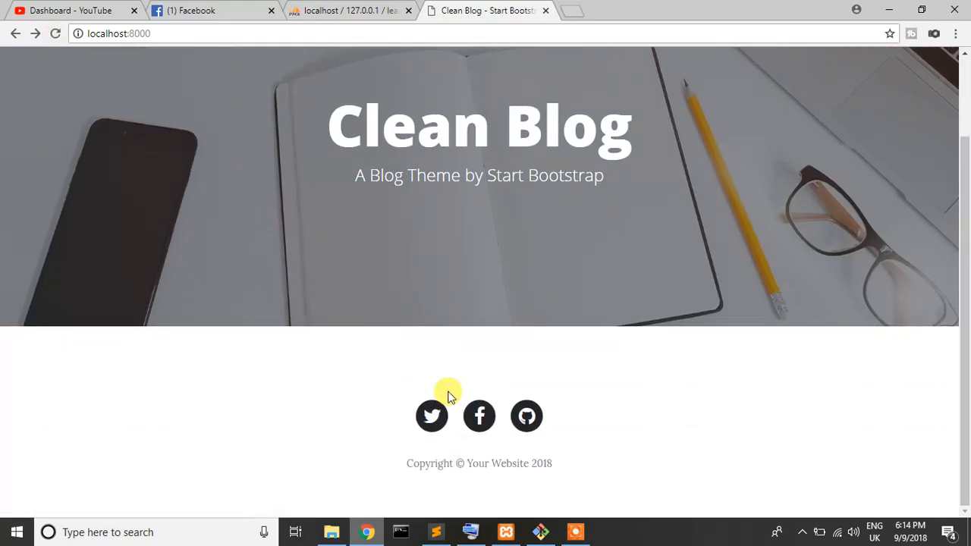
left_click(437, 532)
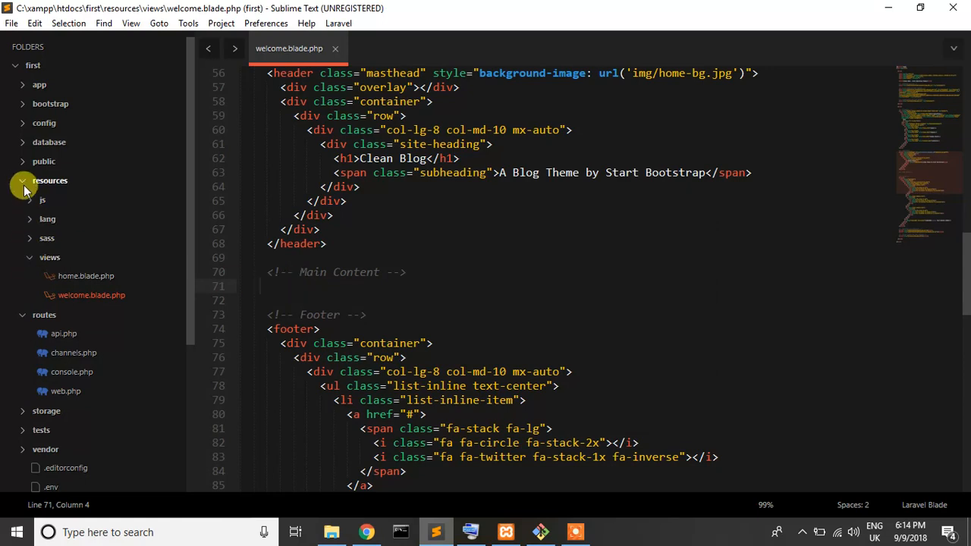
Create and save a new main.blade.php file in the resources folder.
right_click(50, 181)
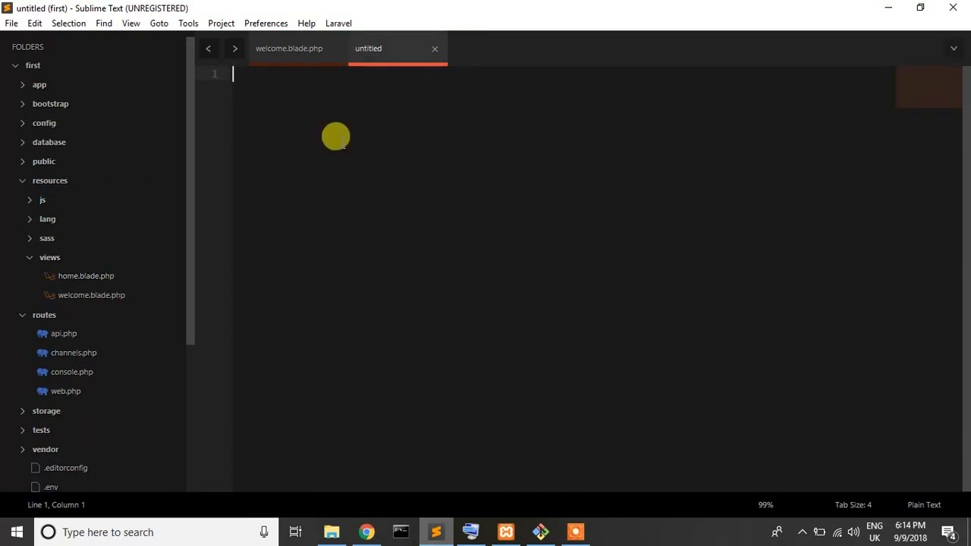
type("home")
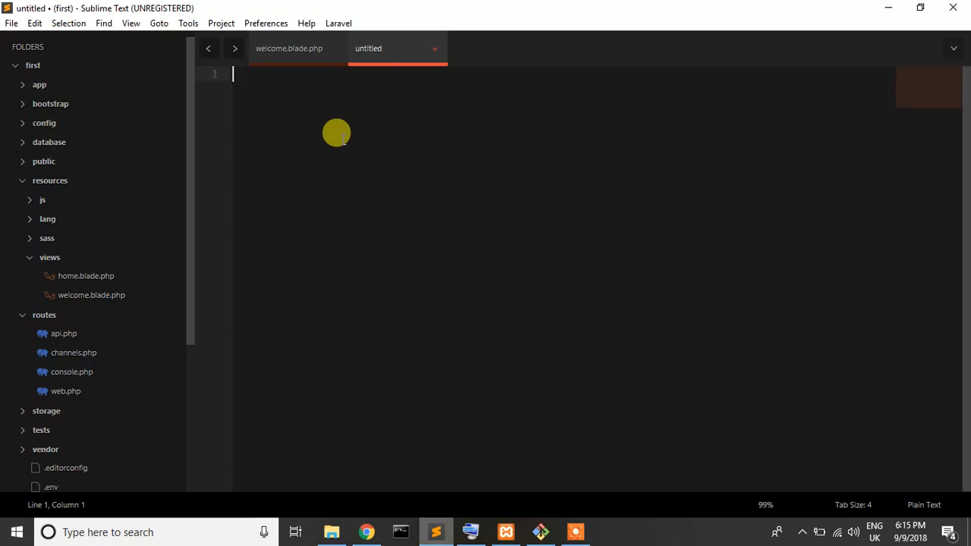
type("main")
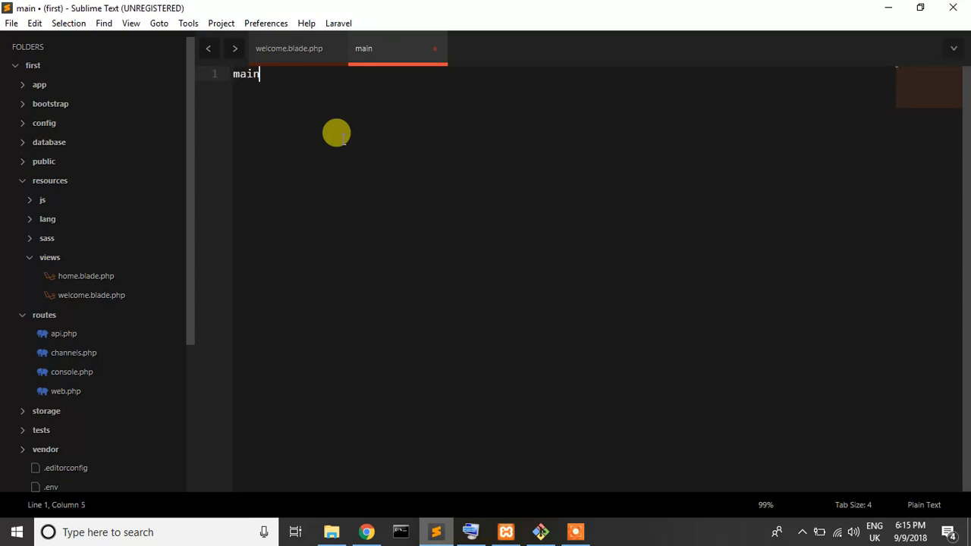
type(".blade.php")
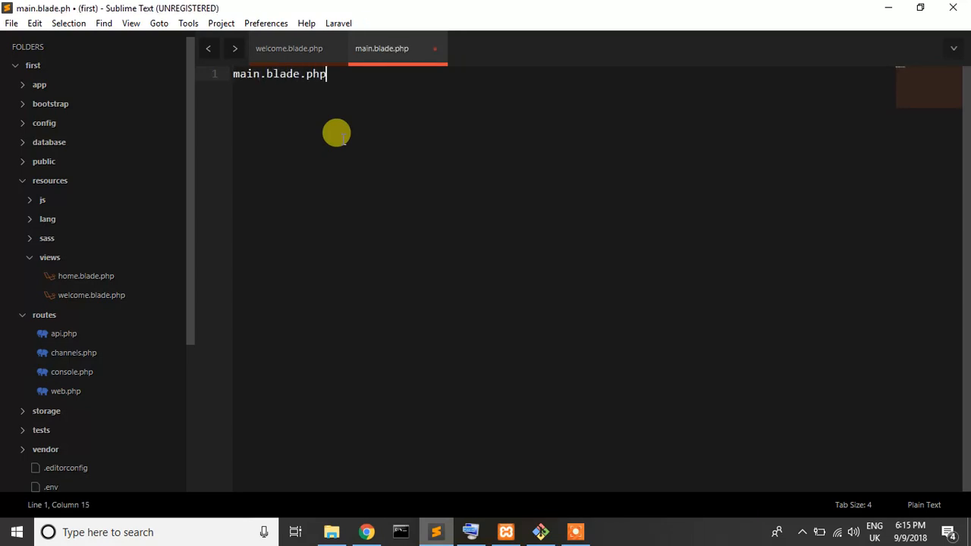
key("ctrl+s")
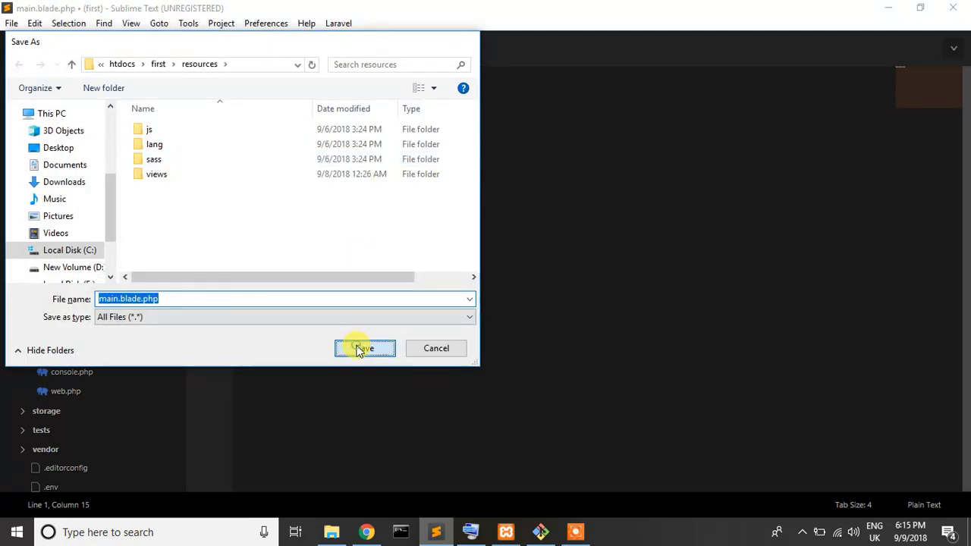
left_click(364, 348)
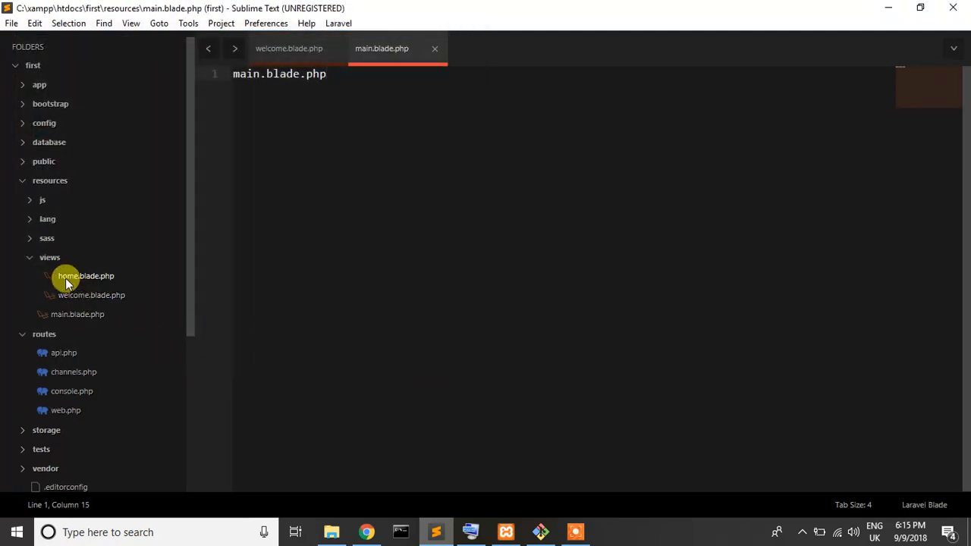
Create main.blade.php again inside resources/views and save it there.
right_click(75, 276)
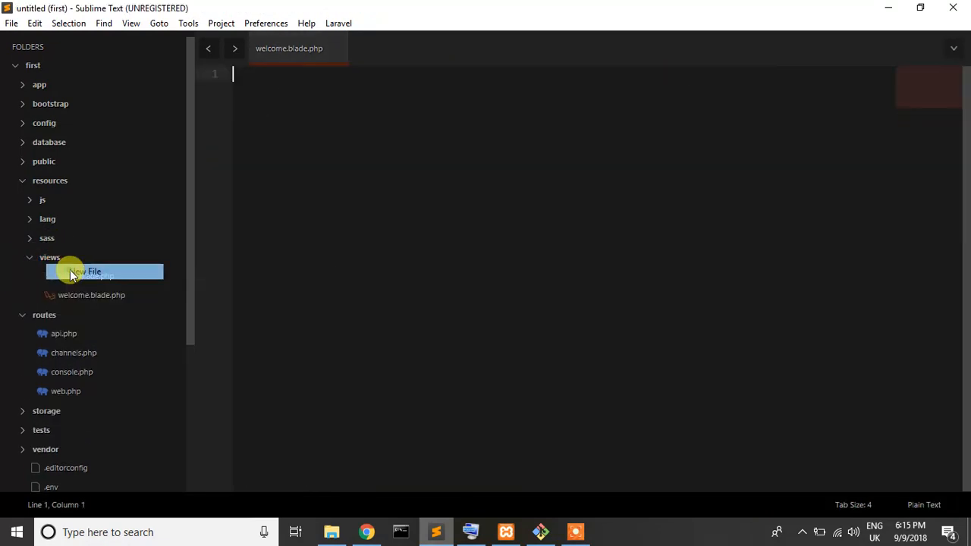
type("main")
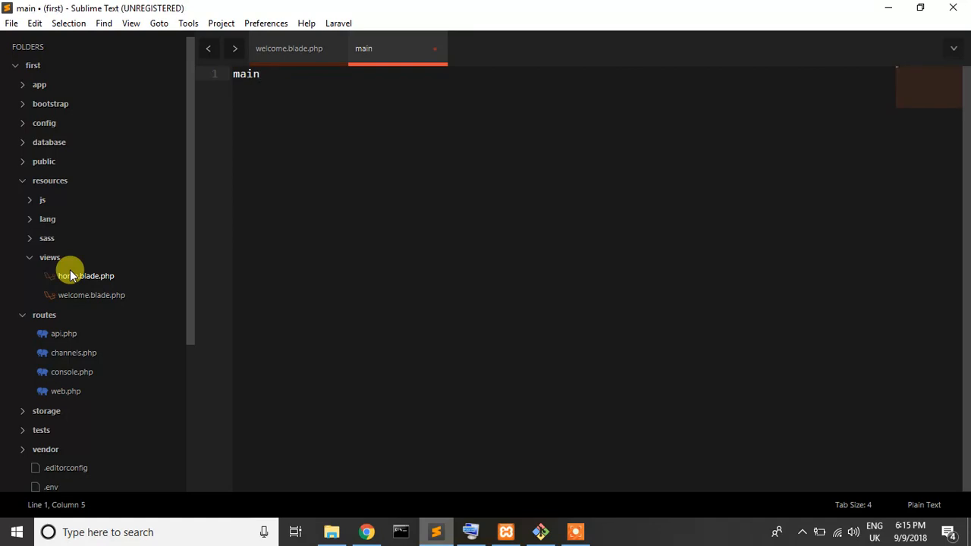
type(".blade.ph")
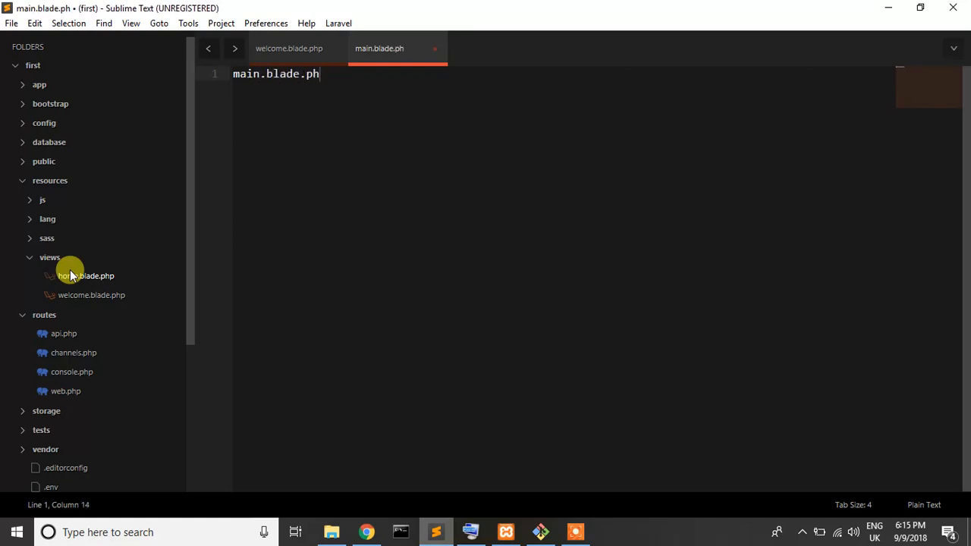
key("ctrl+s")
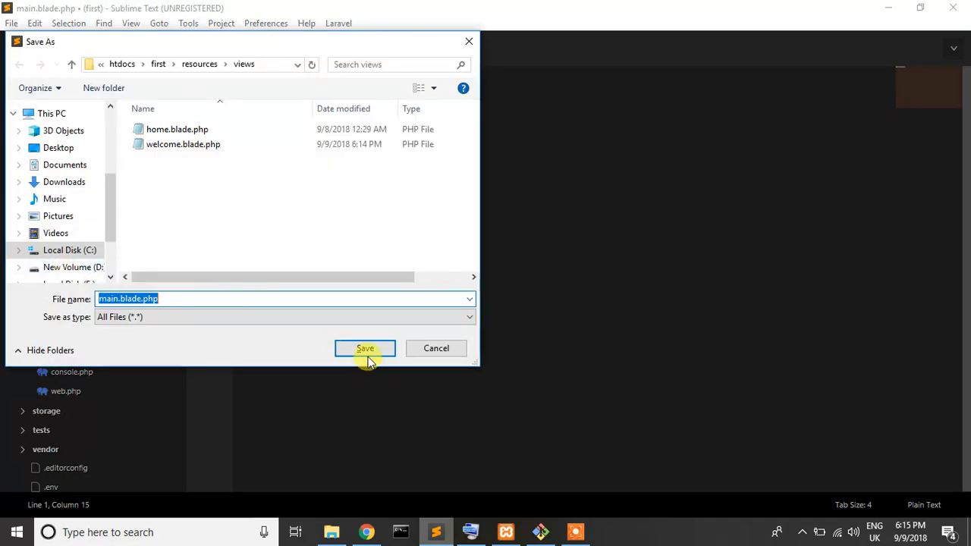
left_click(365, 348)
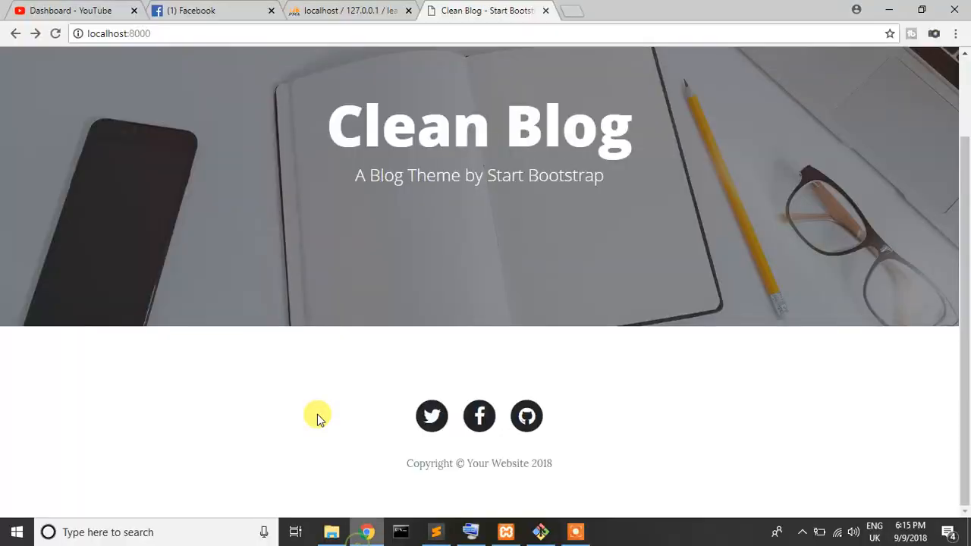
mouse_move(435, 479)
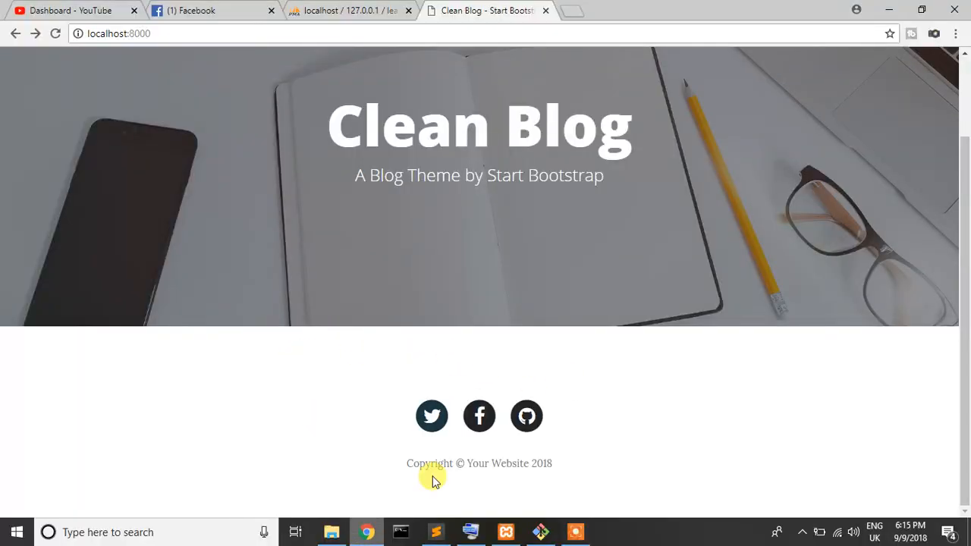
left_click(436, 531)
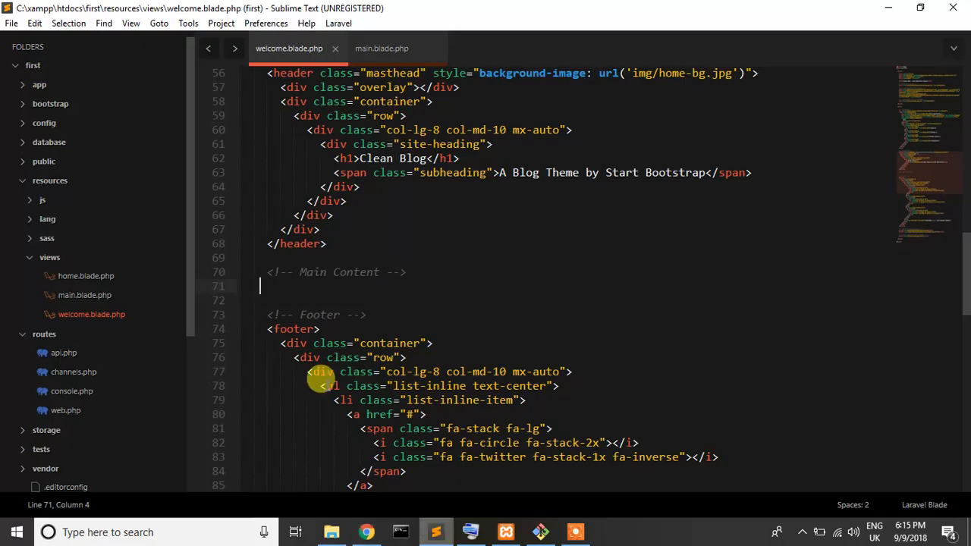
type("@yield('")
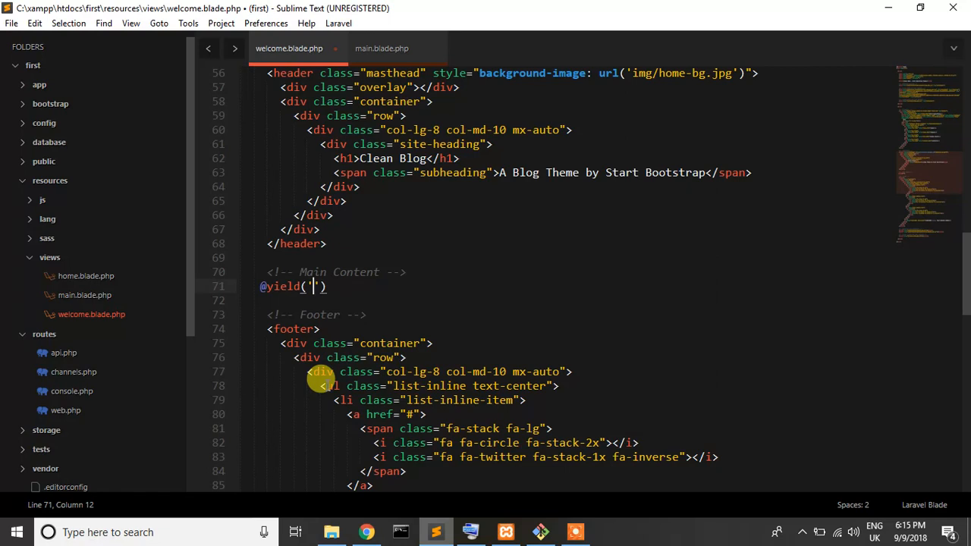
type("content")
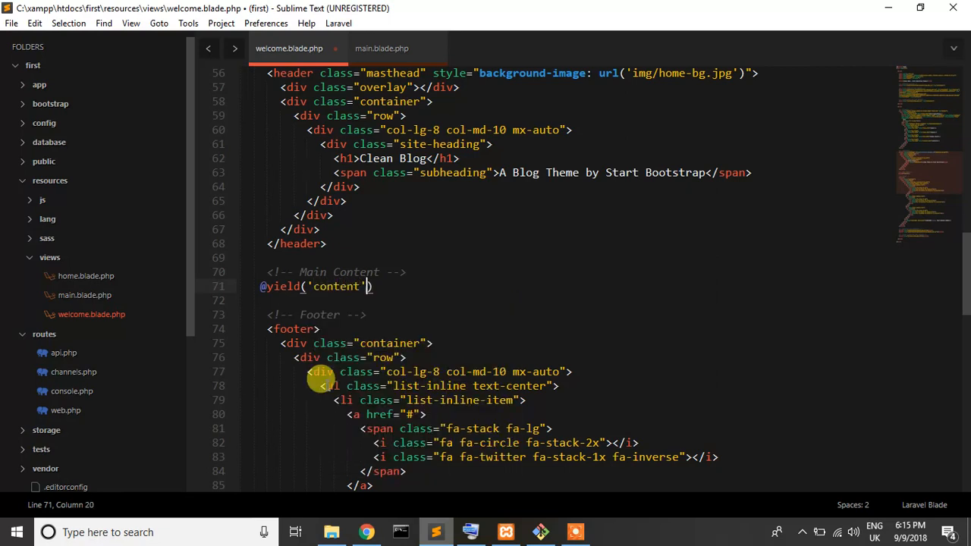
key("ctrl+s")
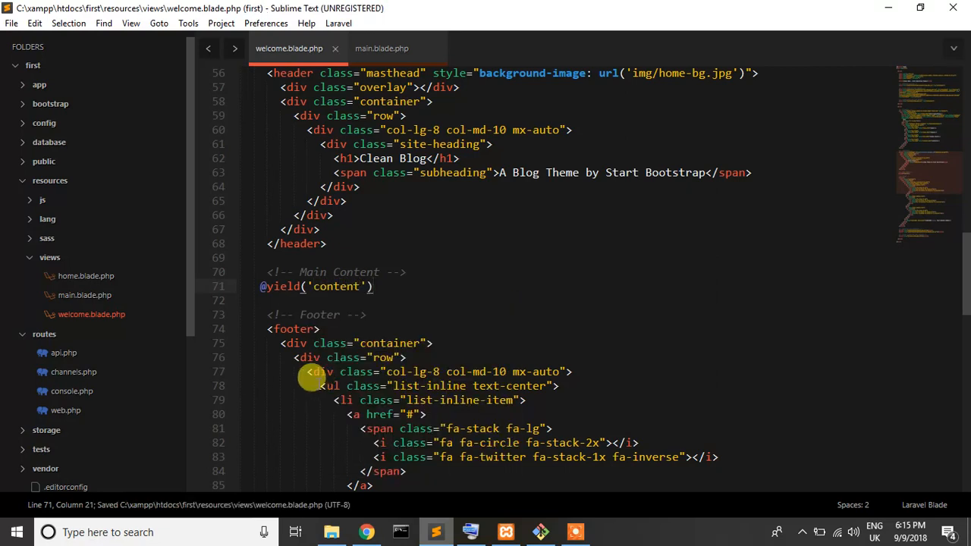
double_click(332, 286)
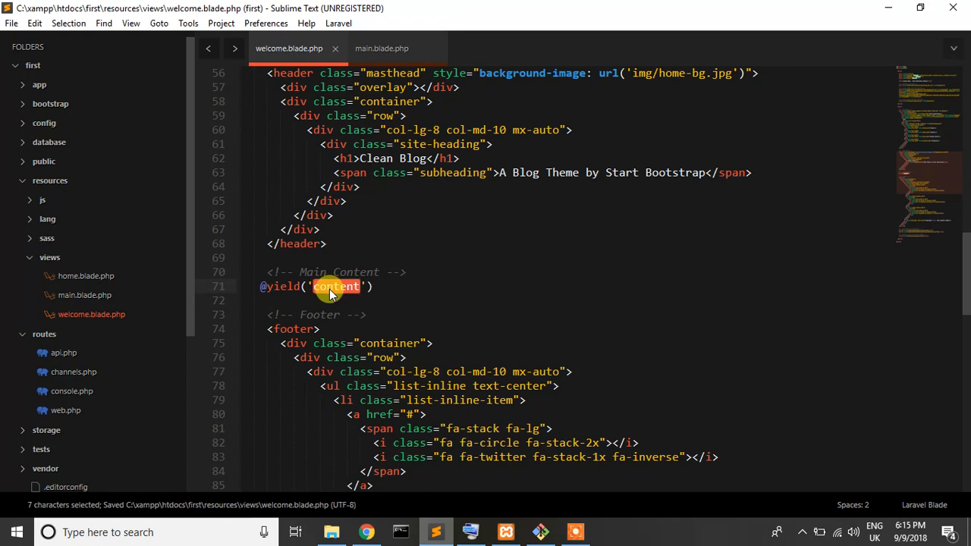
type("learnhunte")
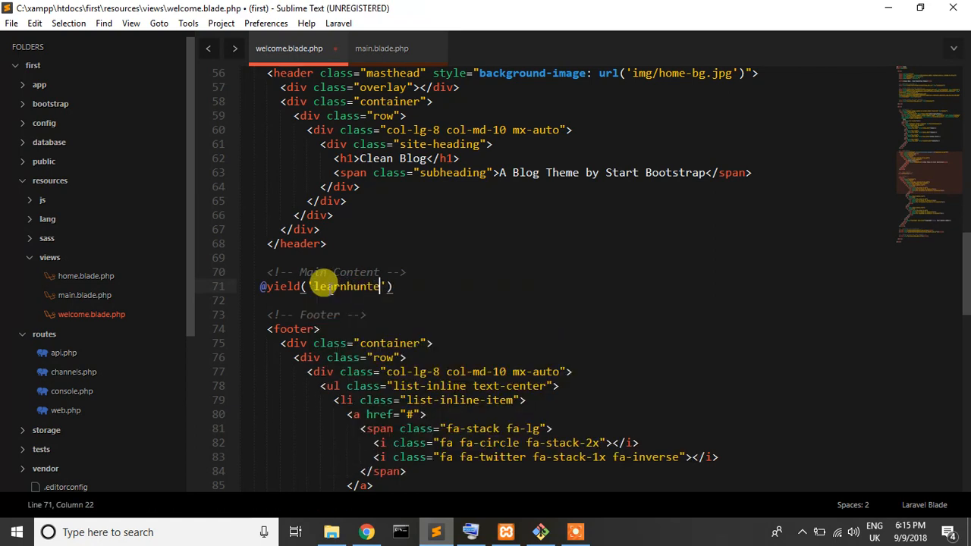
key("BackSpace")
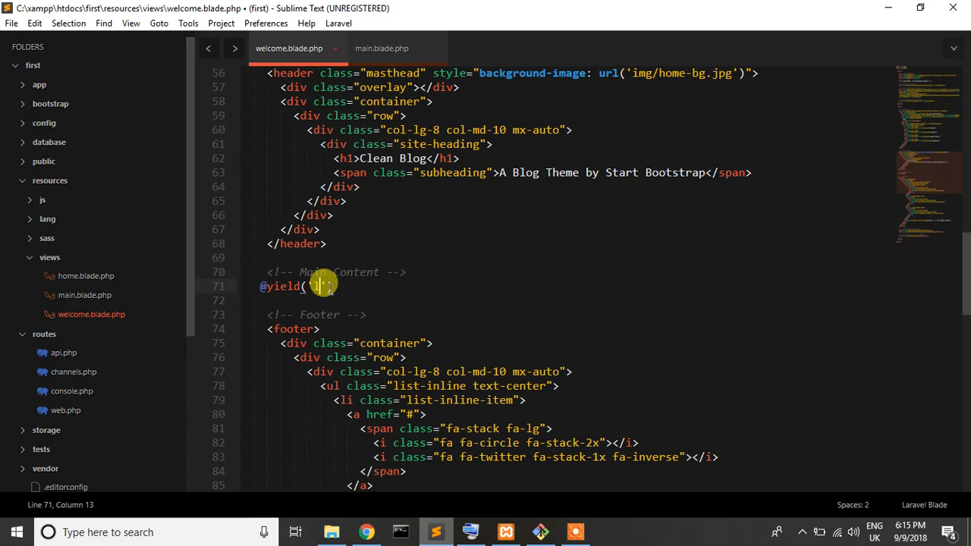
type("content")
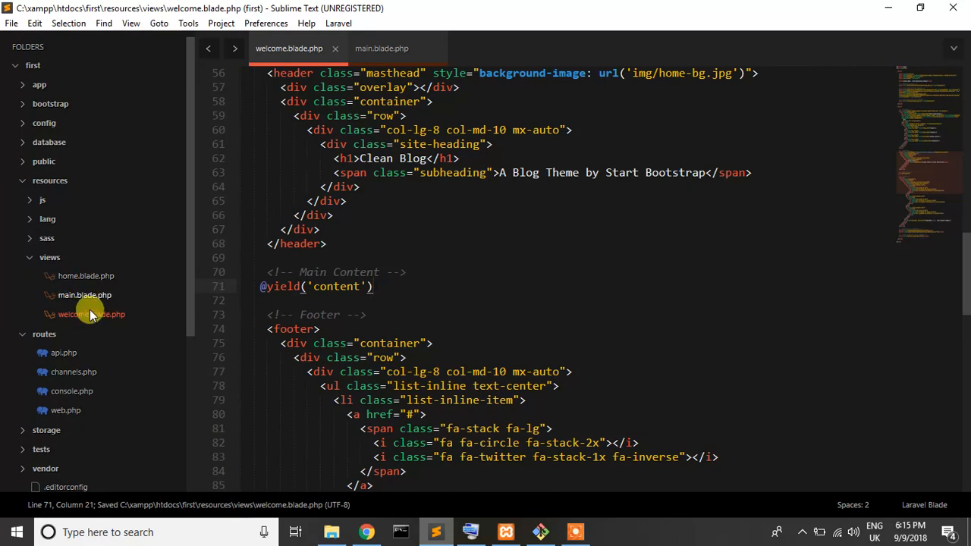
mouse_move(78, 278)
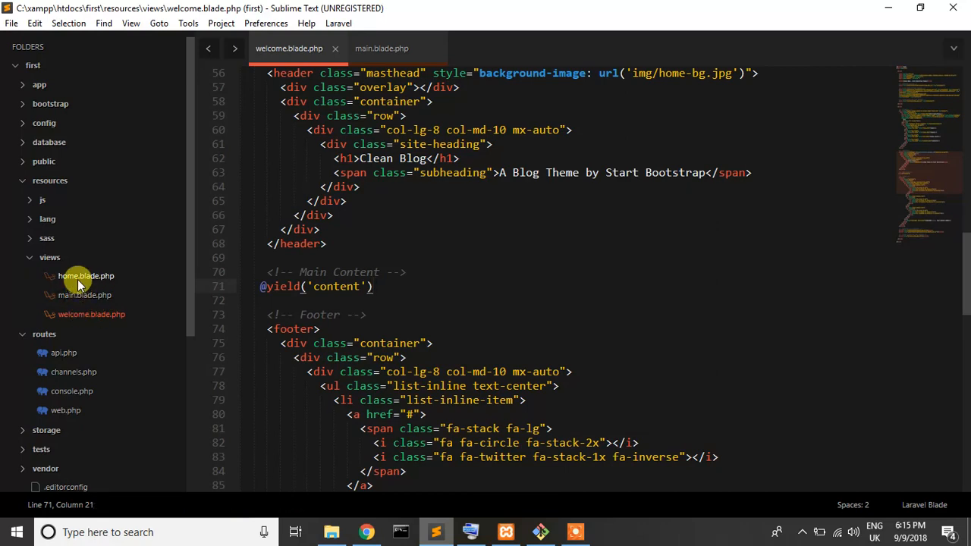
left_click(84, 295)
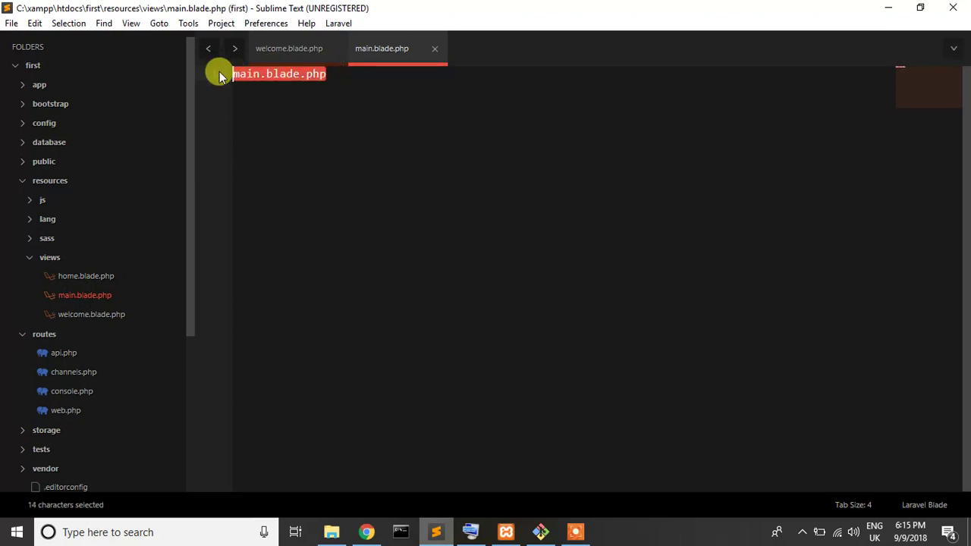
type("@extends")
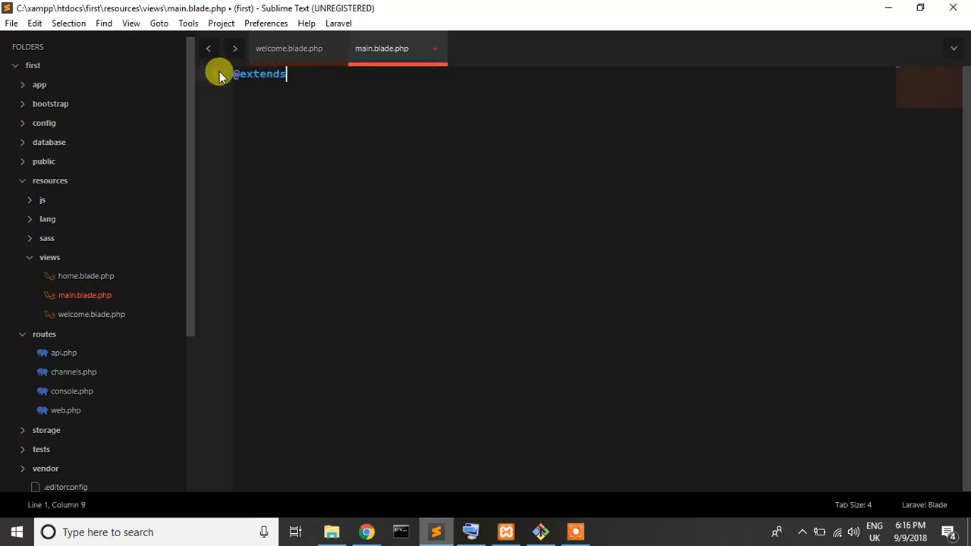
type("('')")
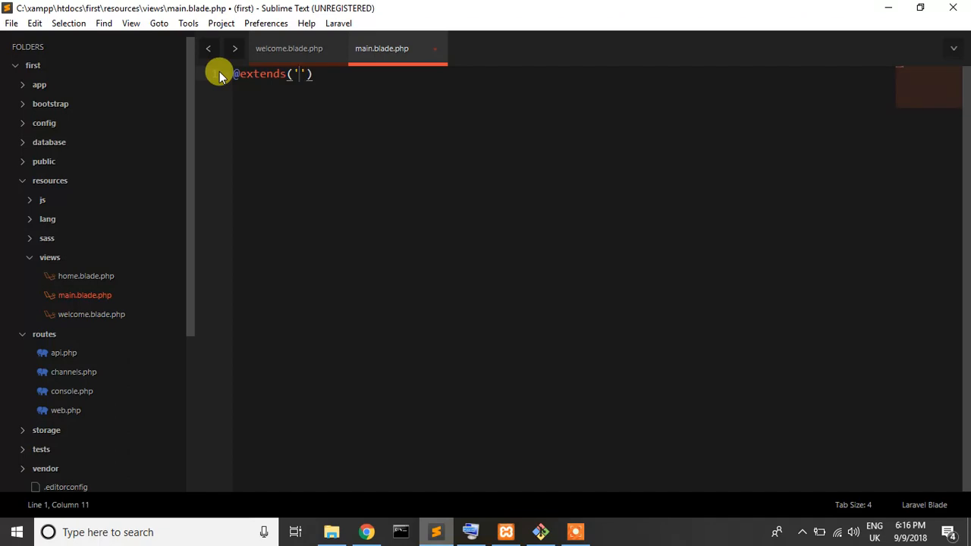
type("welcome")
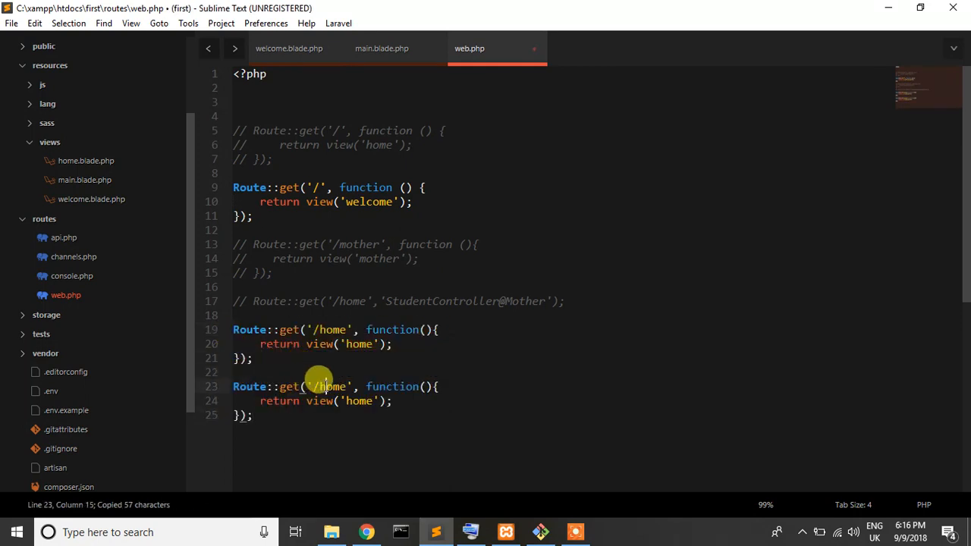
Point the duplicated route at /main and view localhost:8000/main in Chrome.
type("main")
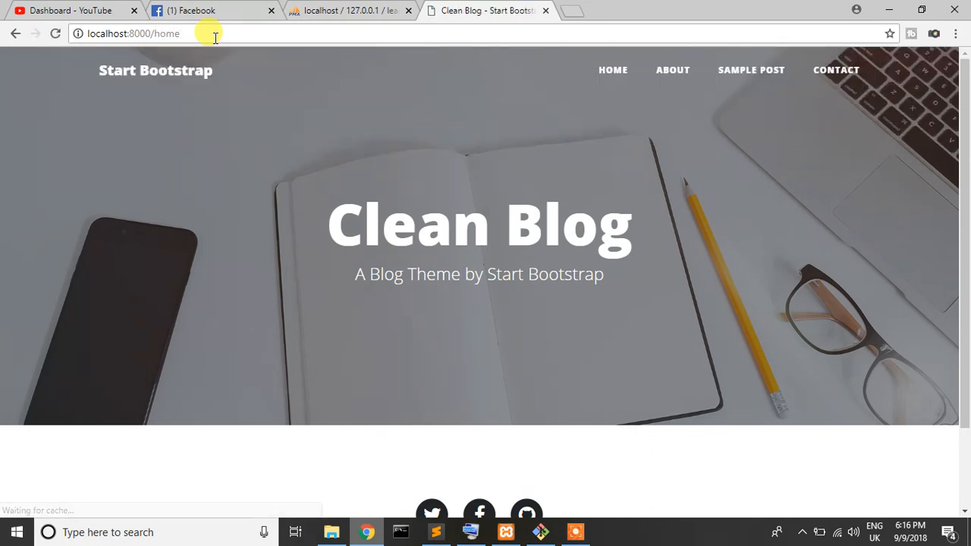
double_click(174, 34)
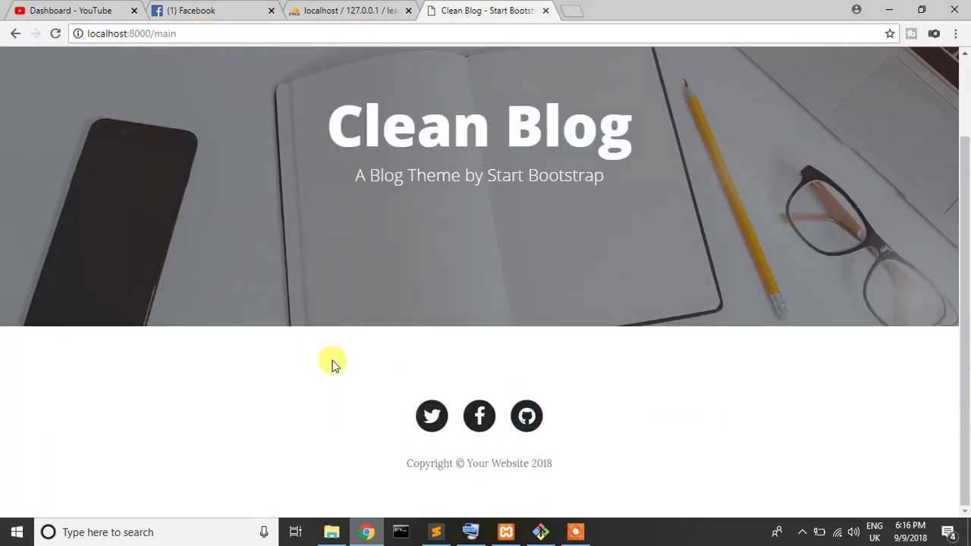
left_click(435, 532)
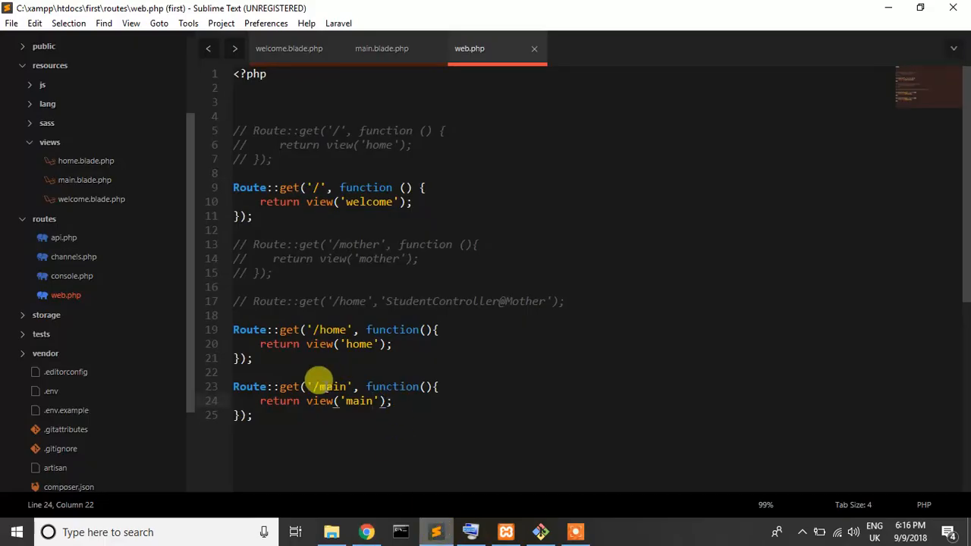
left_click(80, 180)
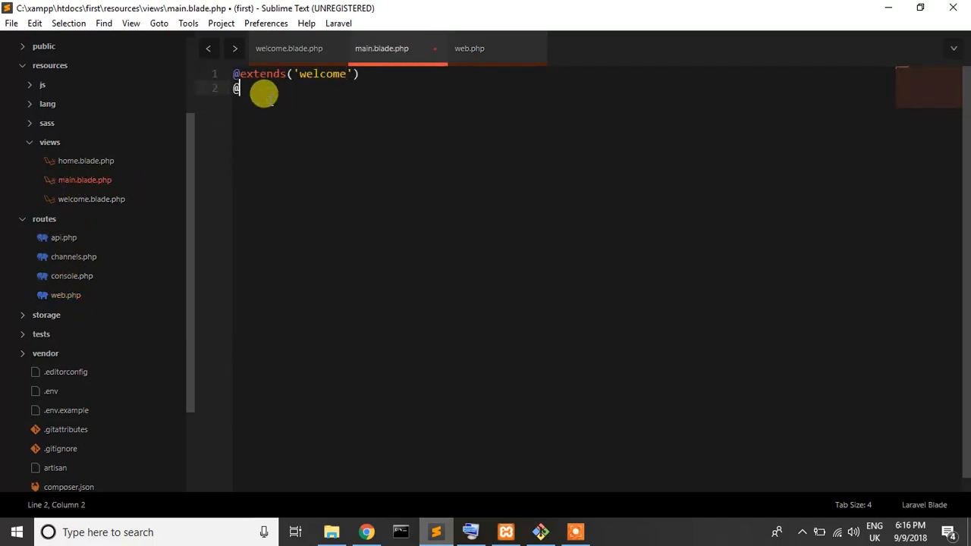
type("section")
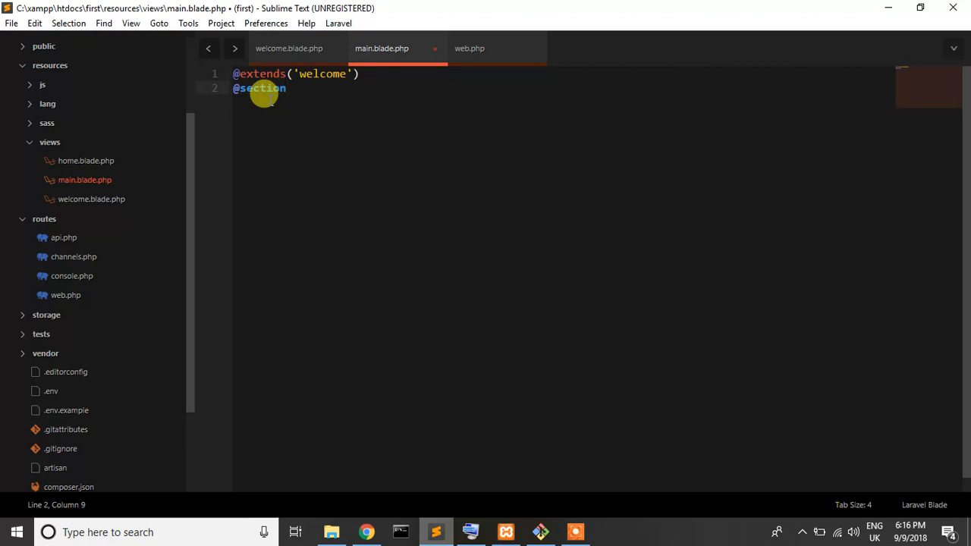
type("('')")
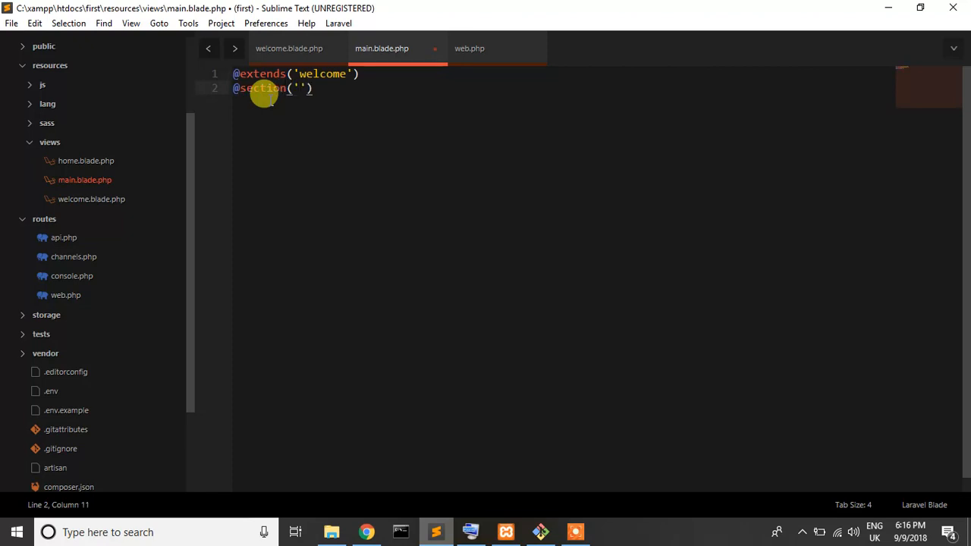
key("Enter")
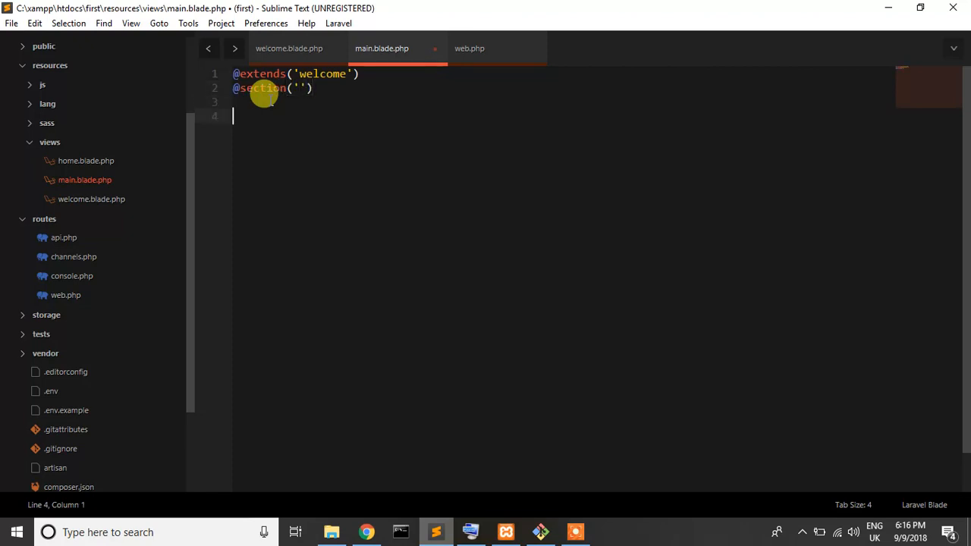
type("@end")
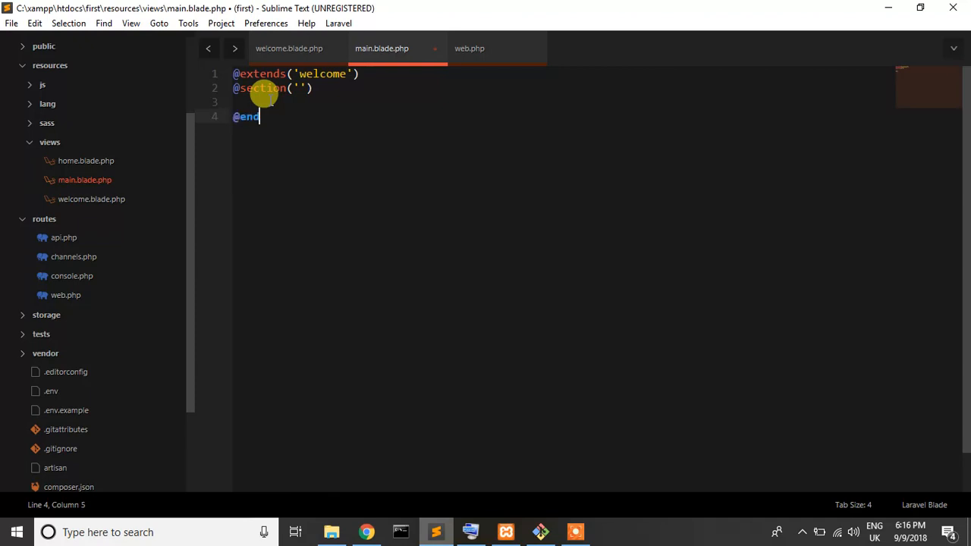
type("section")
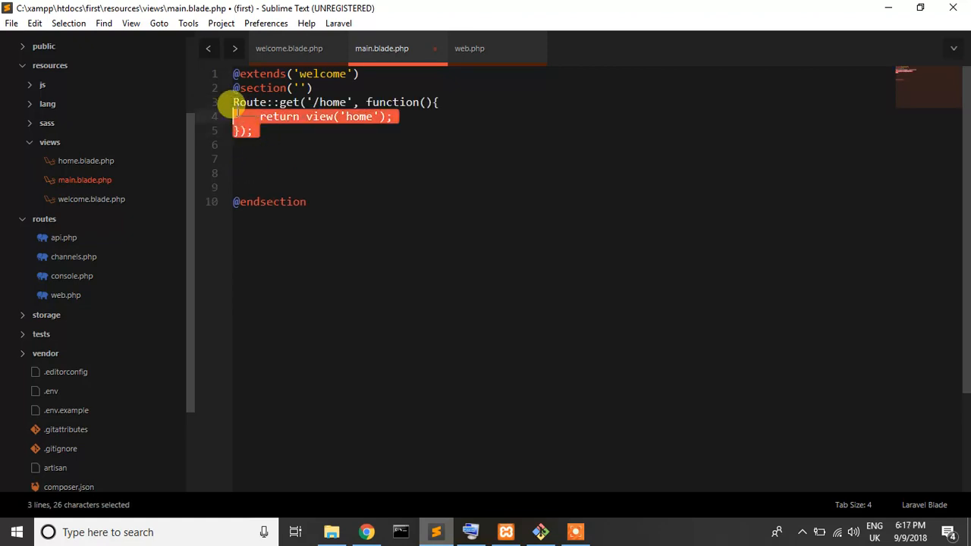
key("Delete")
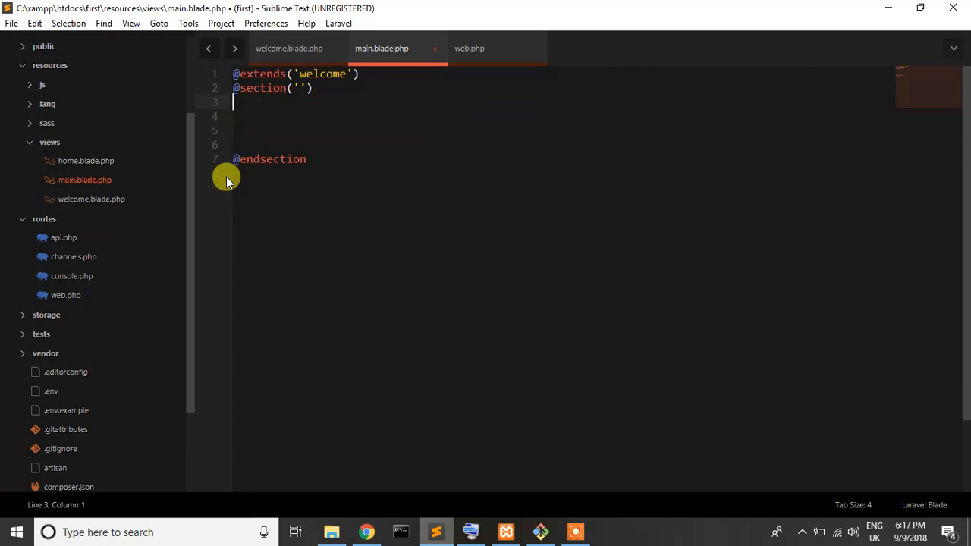
left_click(91, 199)
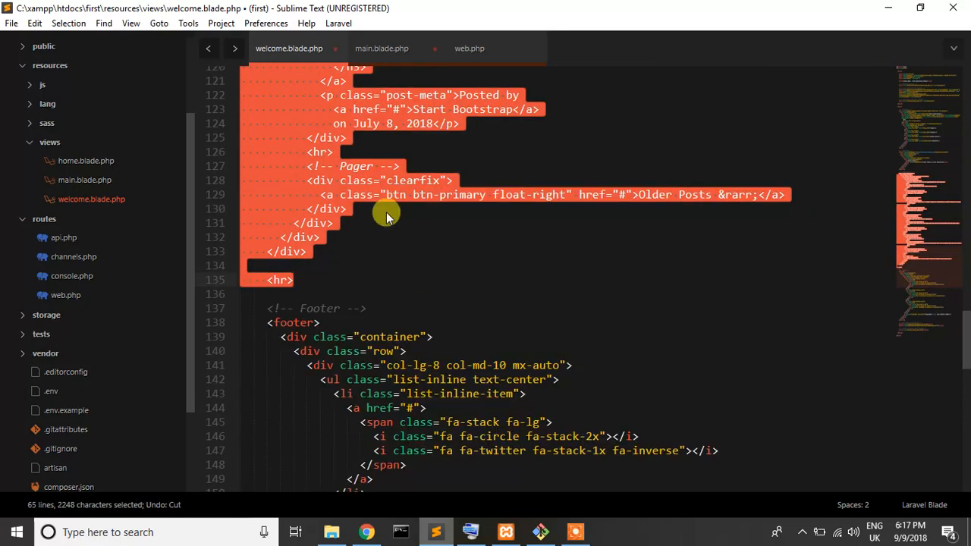
key("ctrl+x")
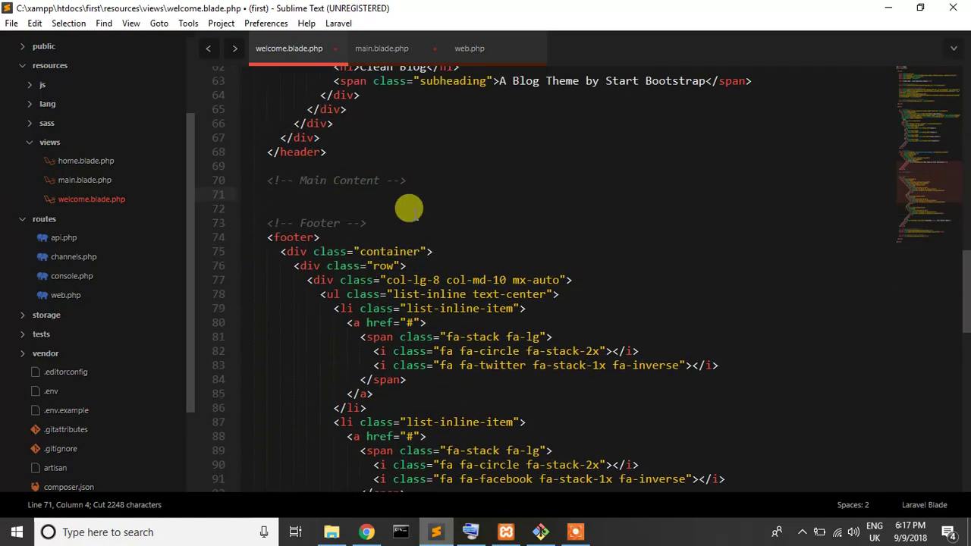
type("@yield('")
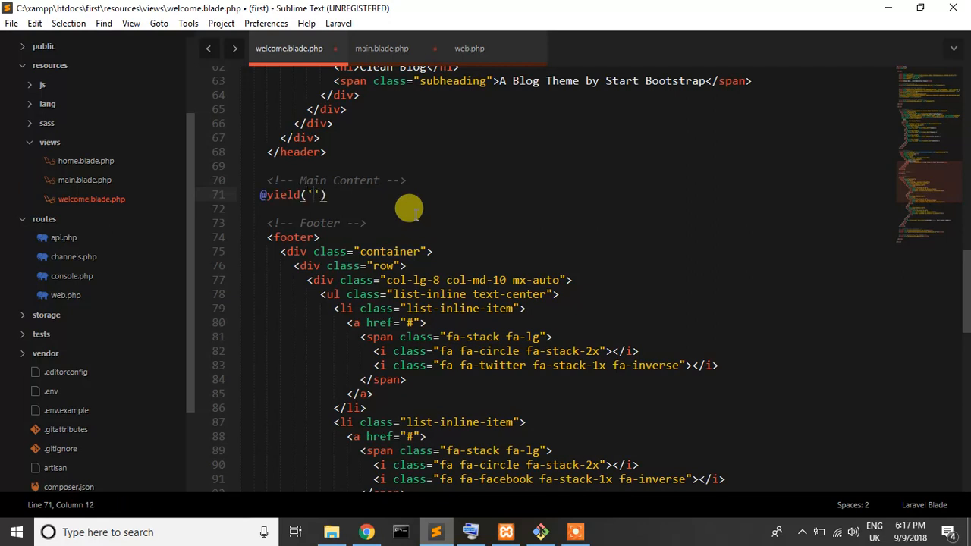
type("content")
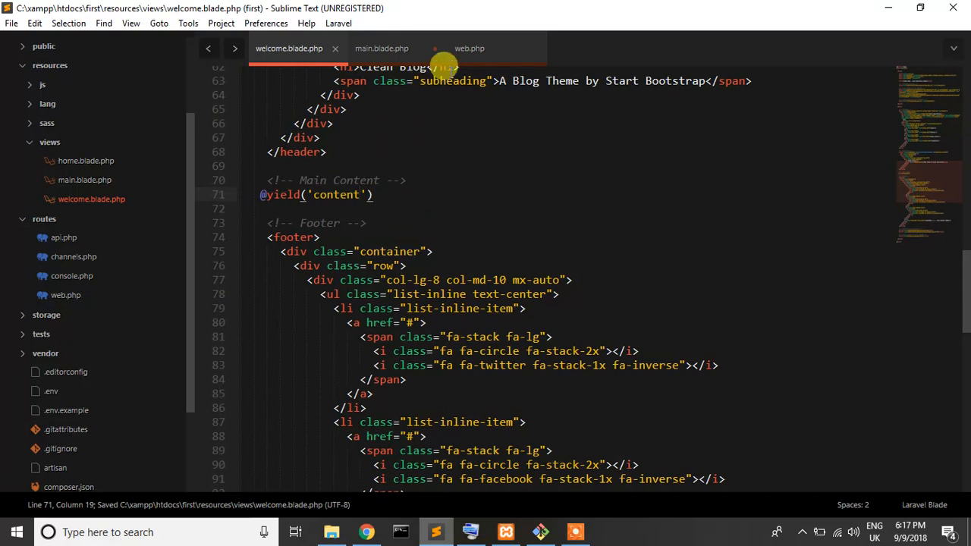
Paste the post listing into main.blade.php's section and reload localhost:8000/main.
left_click(381, 48)
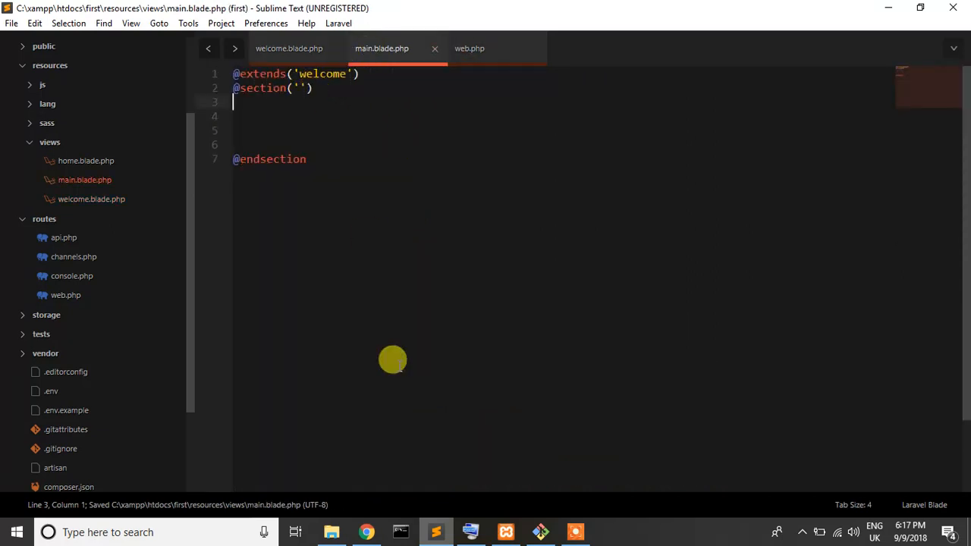
left_click(366, 533)
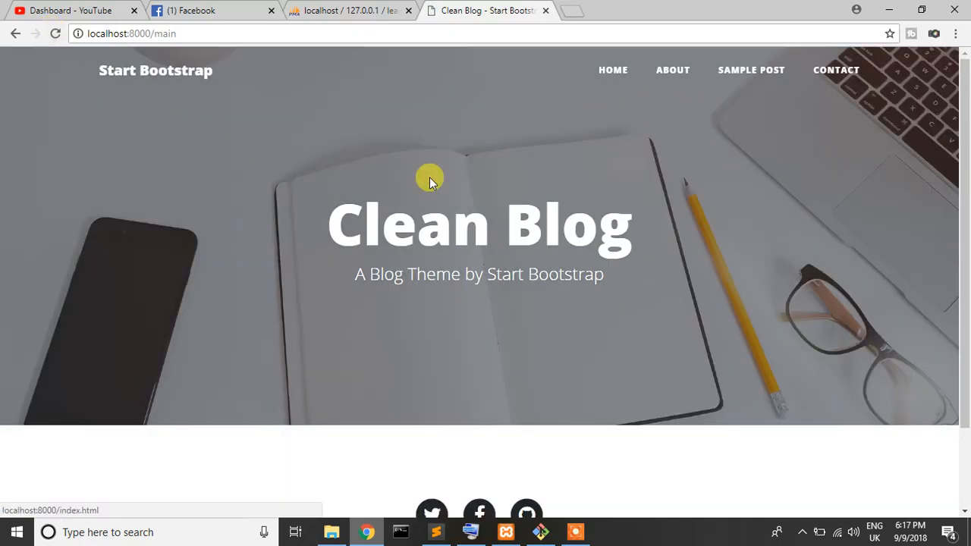
left_click(435, 531)
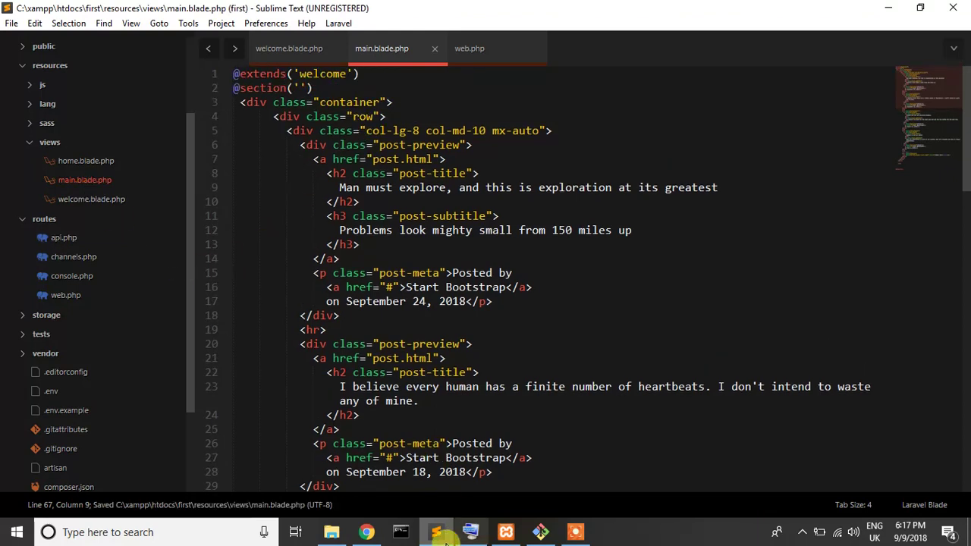
left_click(364, 532)
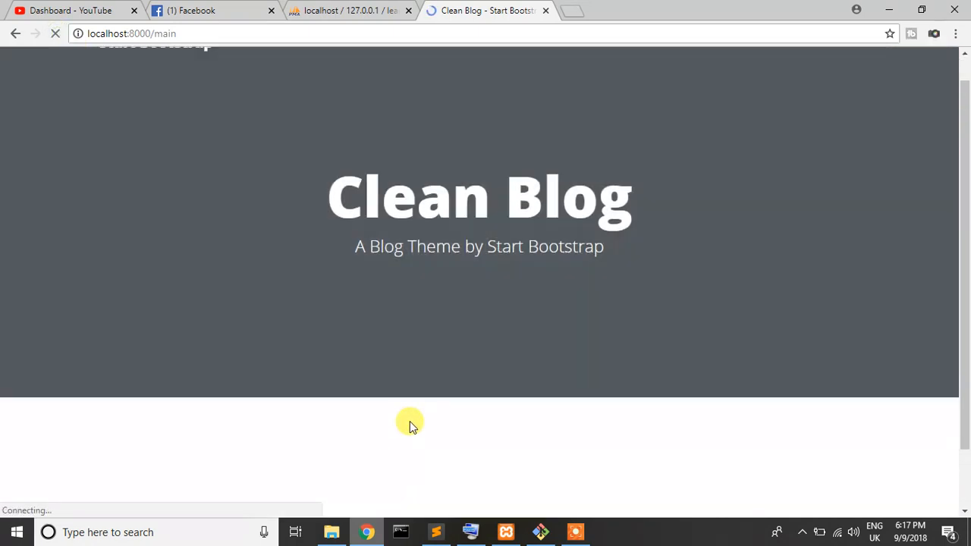
left_click(436, 532)
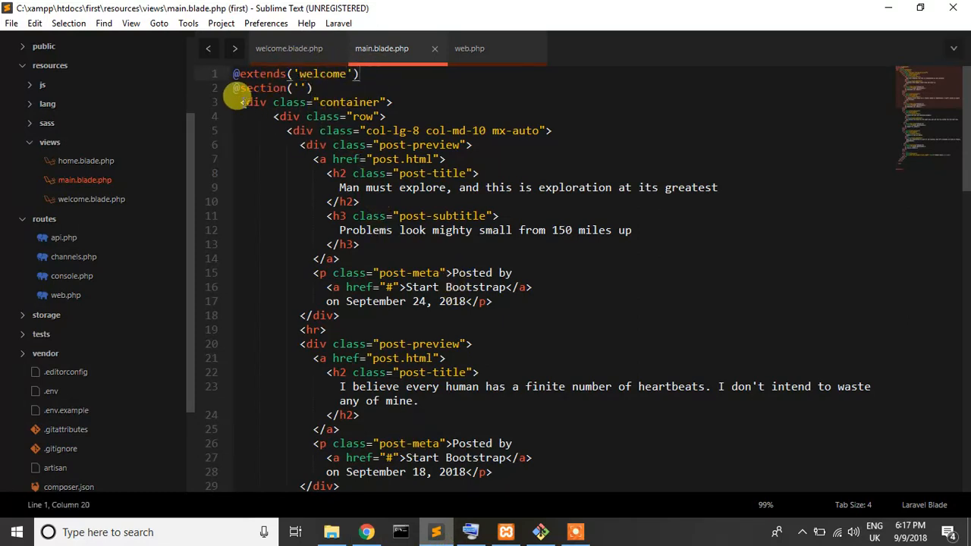
Type 'content' as the section name in main.blade.php.
left_click_drag(241, 102, 343, 485)
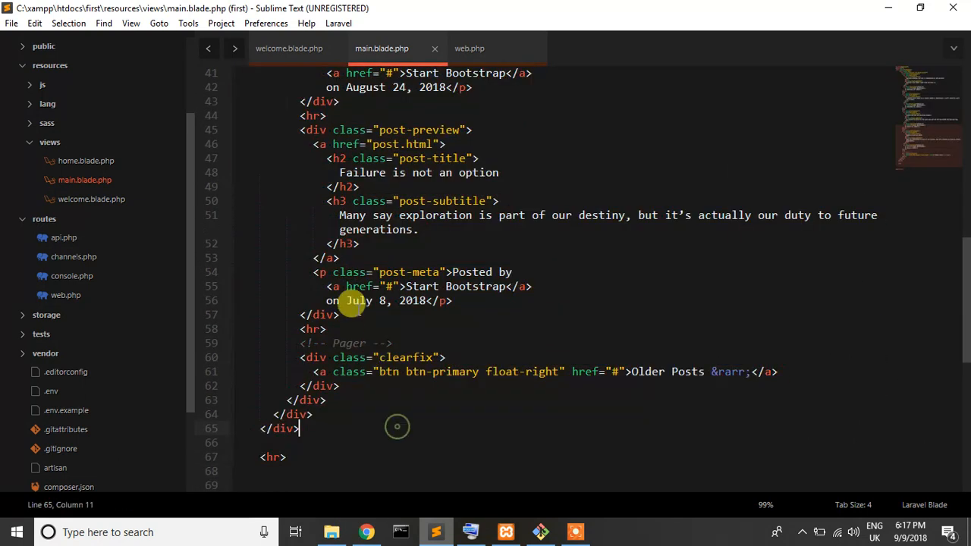
scroll("up", 3)
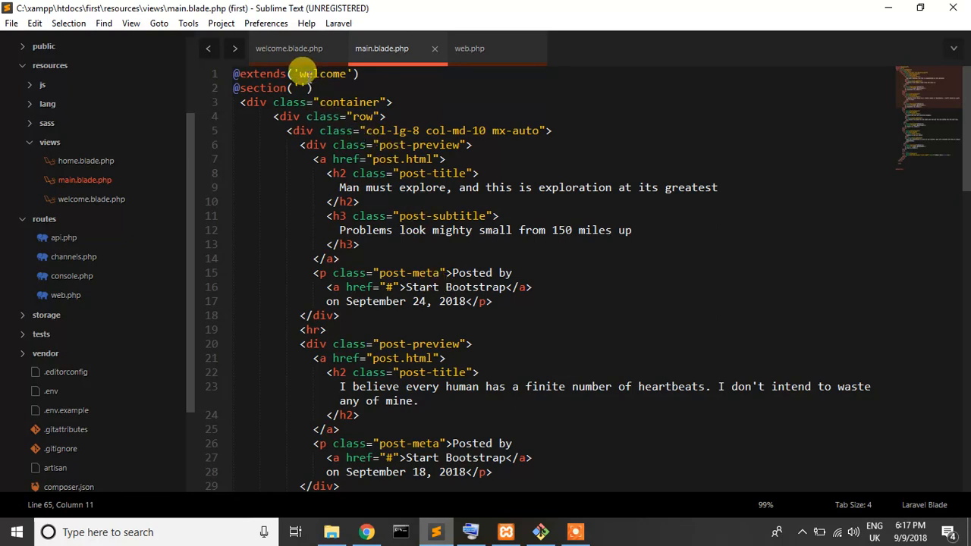
type("content")
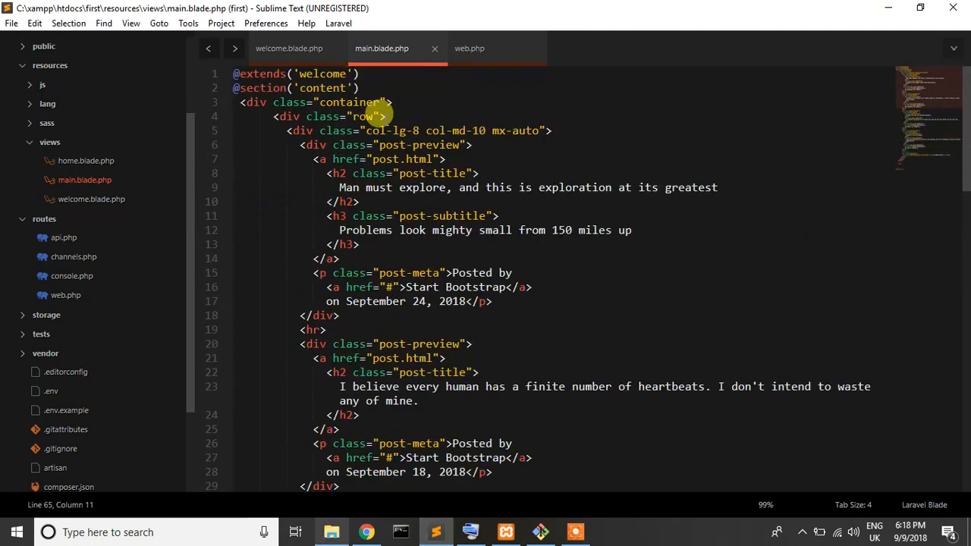
double_click(308, 88)
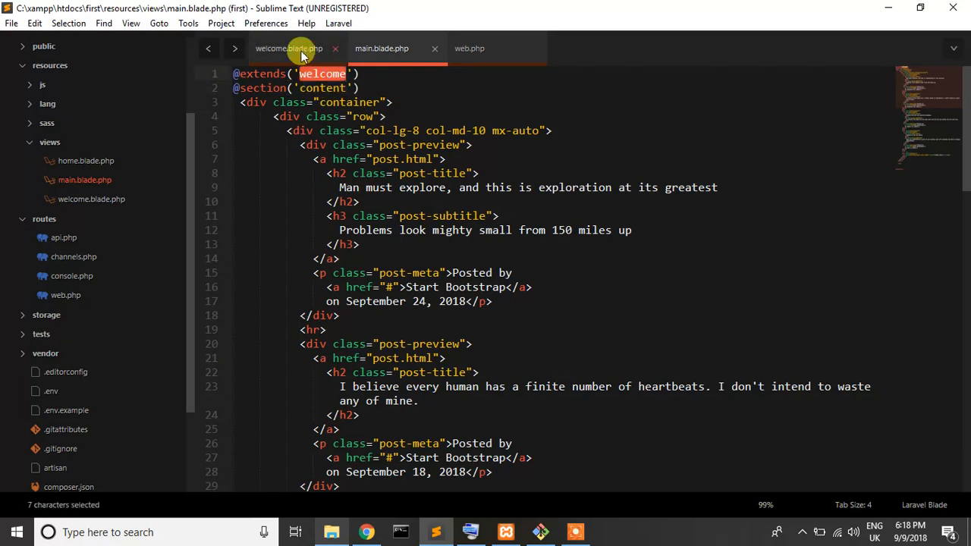
left_click(293, 47)
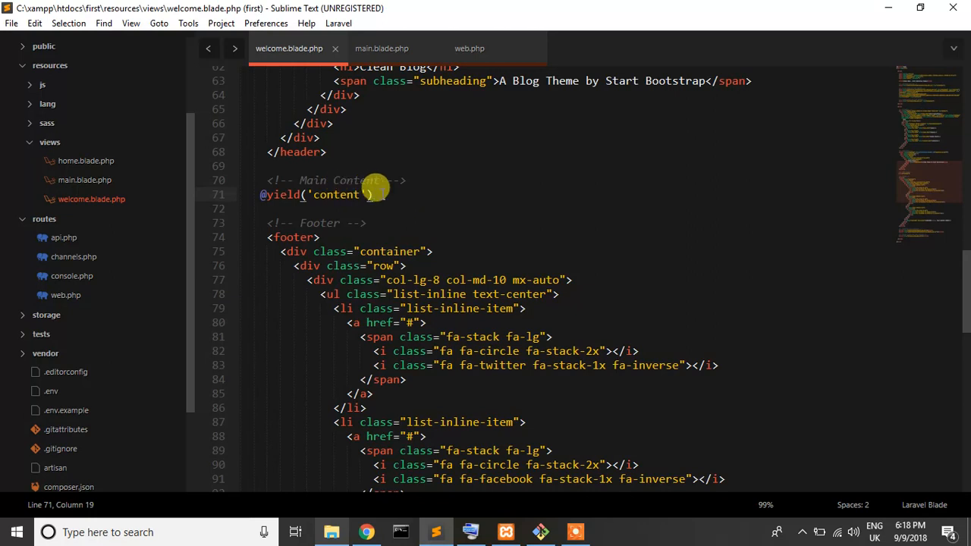
left_click_drag(267, 180, 372, 195)
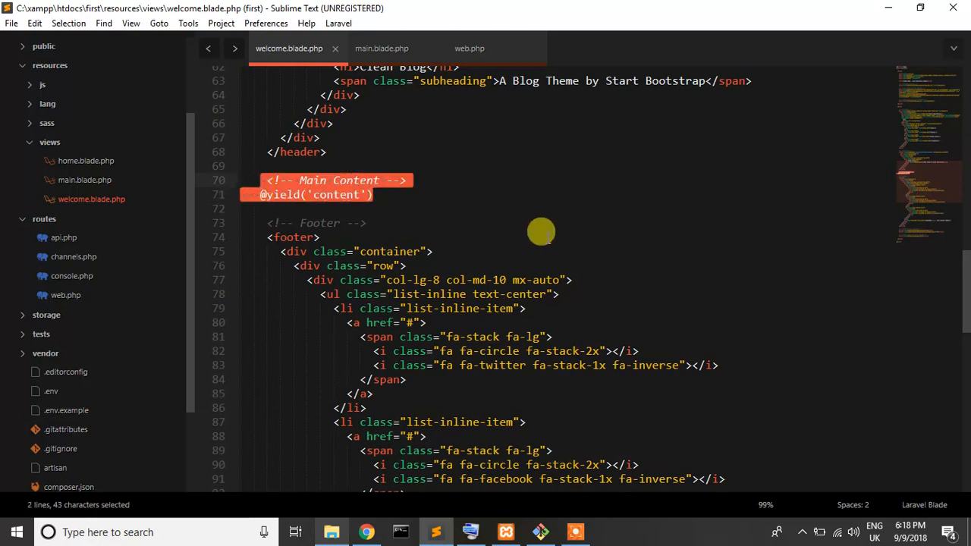
left_click(53, 33)
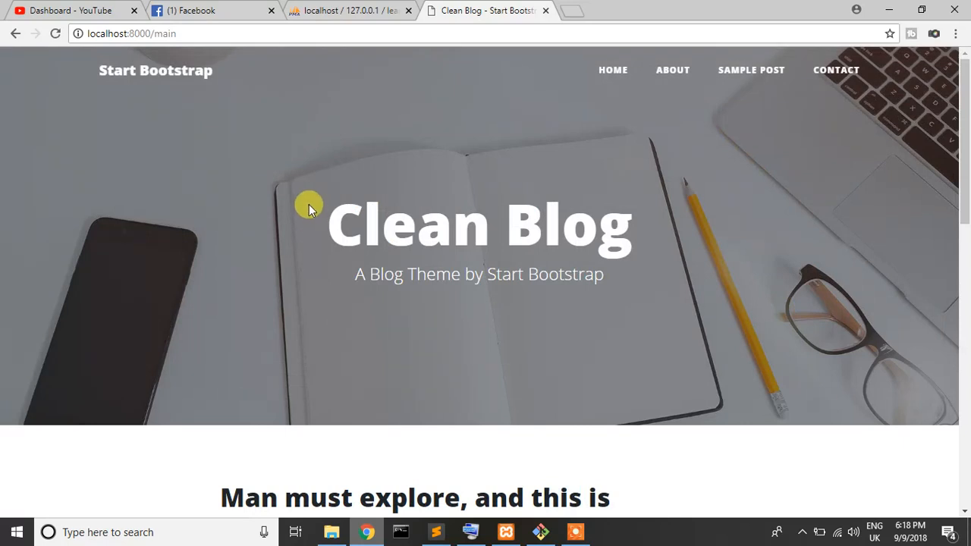
View localhost:8000/home with only header and footer, then scroll /main's posts.
double_click(162, 34)
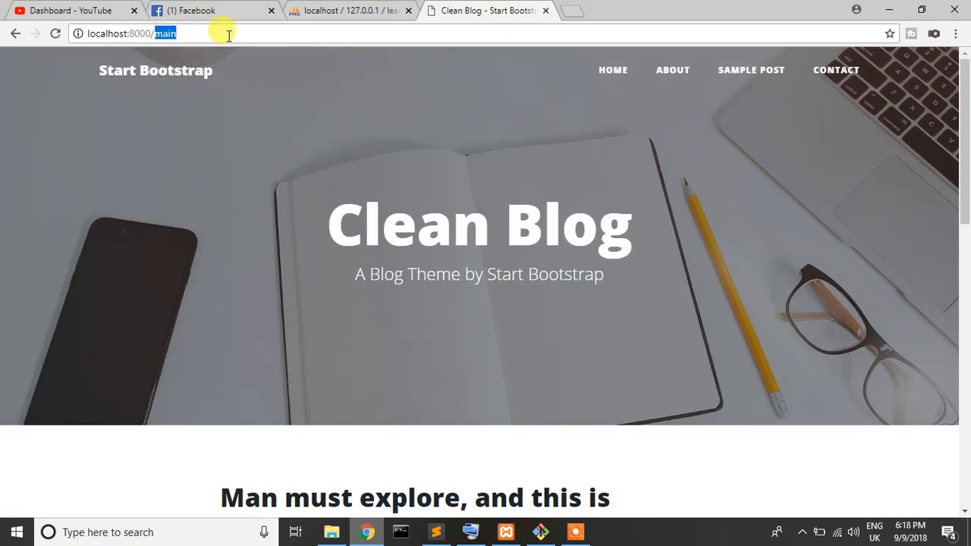
type("home")
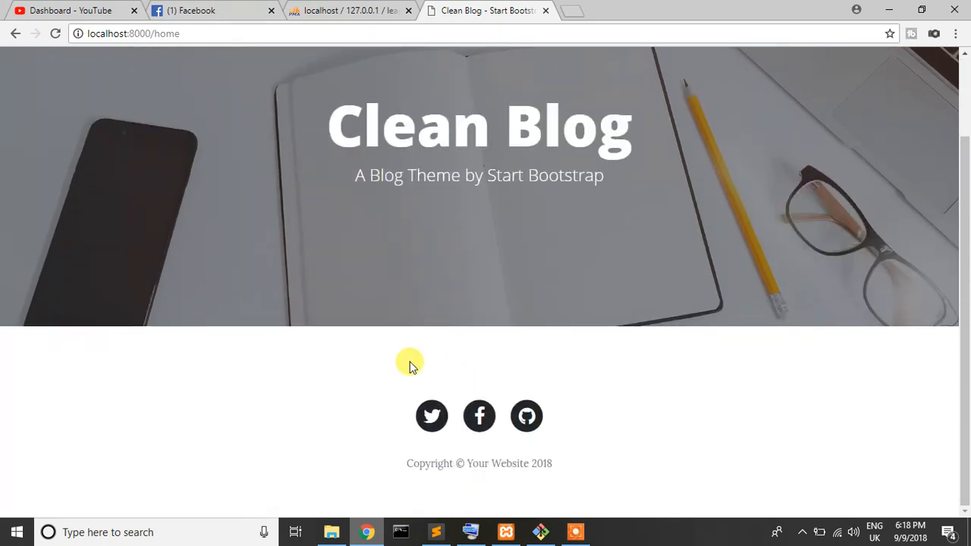
mouse_move(426, 396)
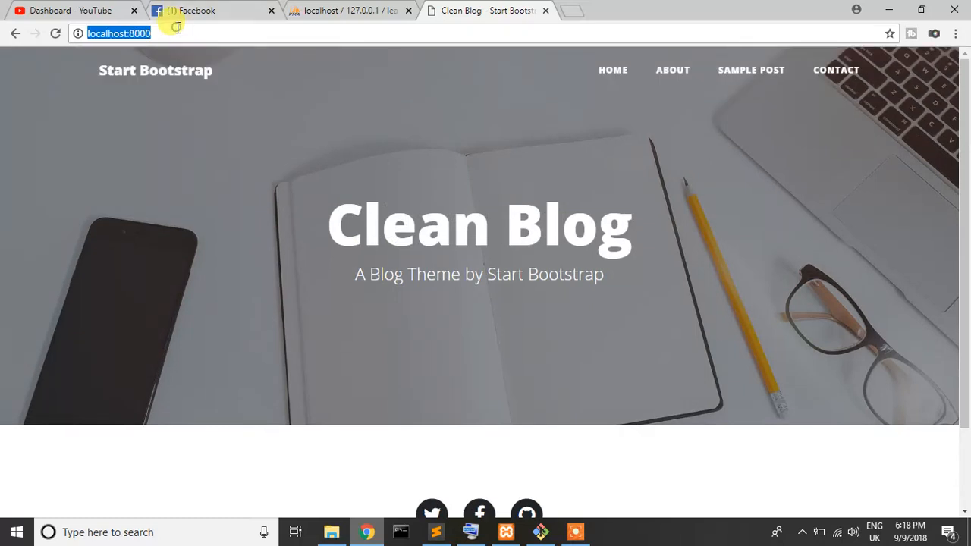
type("/mother")
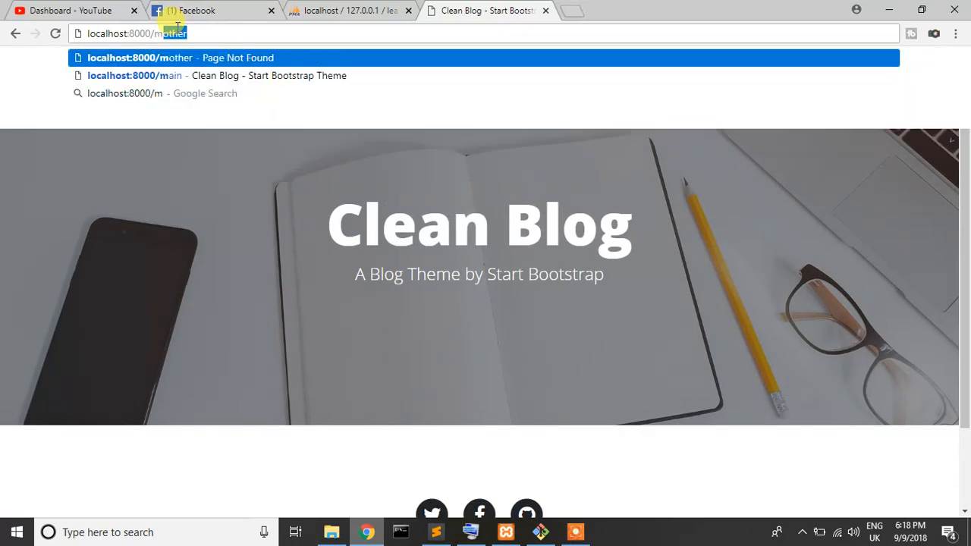
left_click(137, 75)
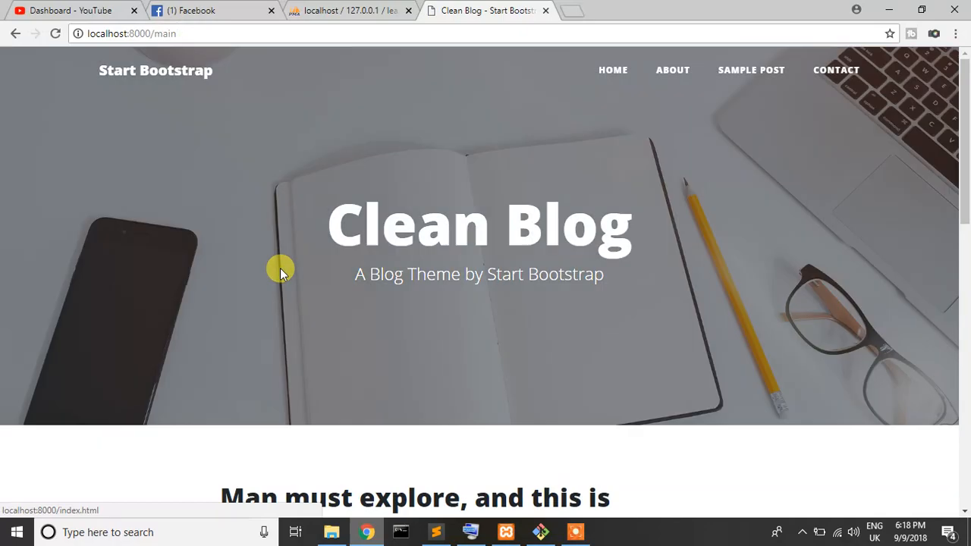
scroll("down", 3)
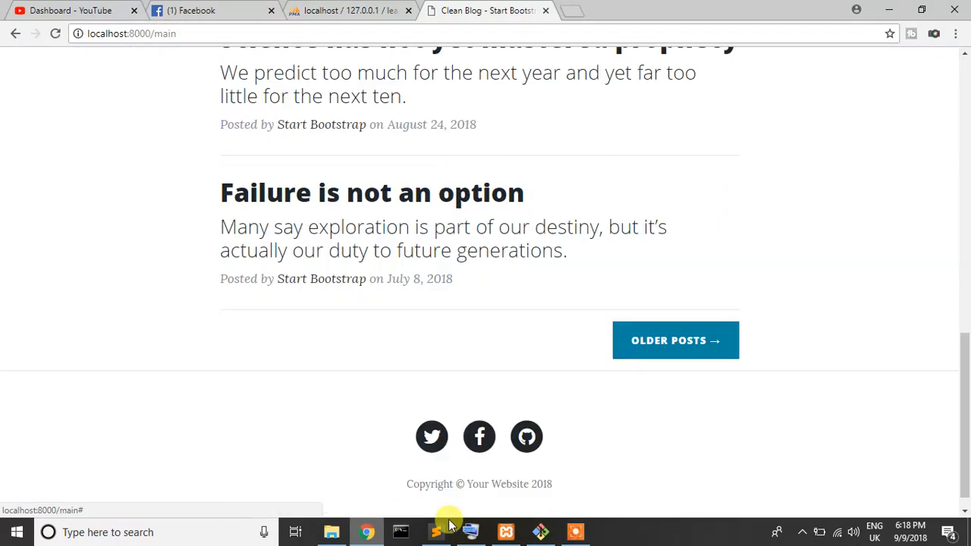
left_click(436, 532)
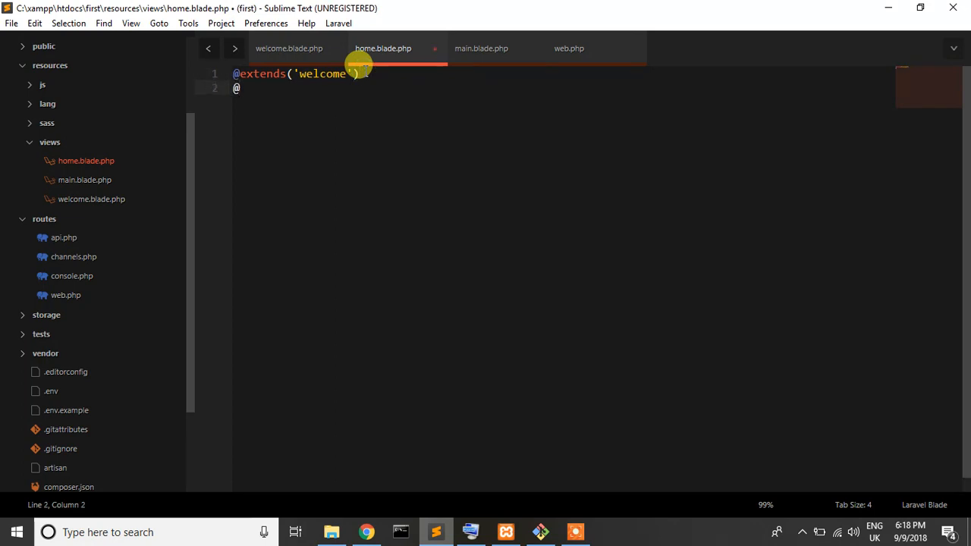
type("section")
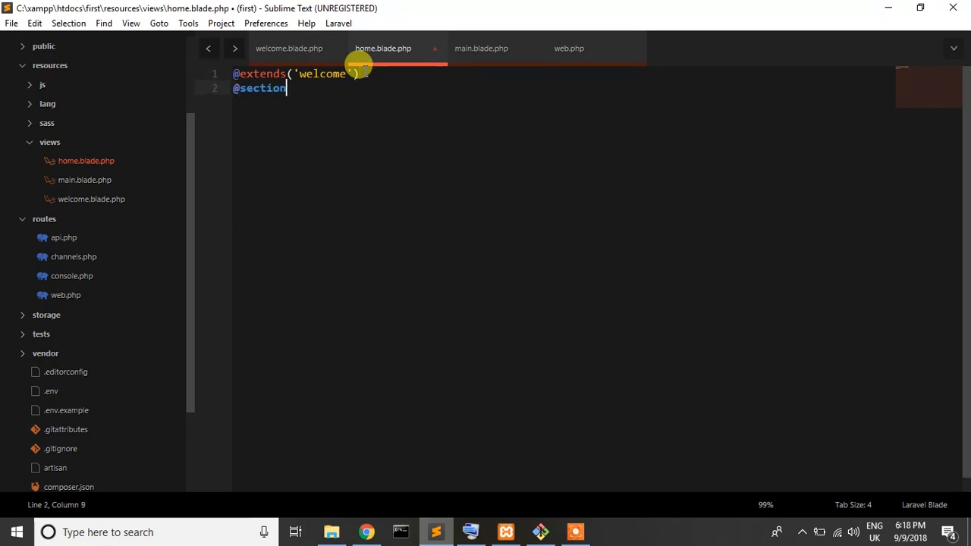
type("('cont'")
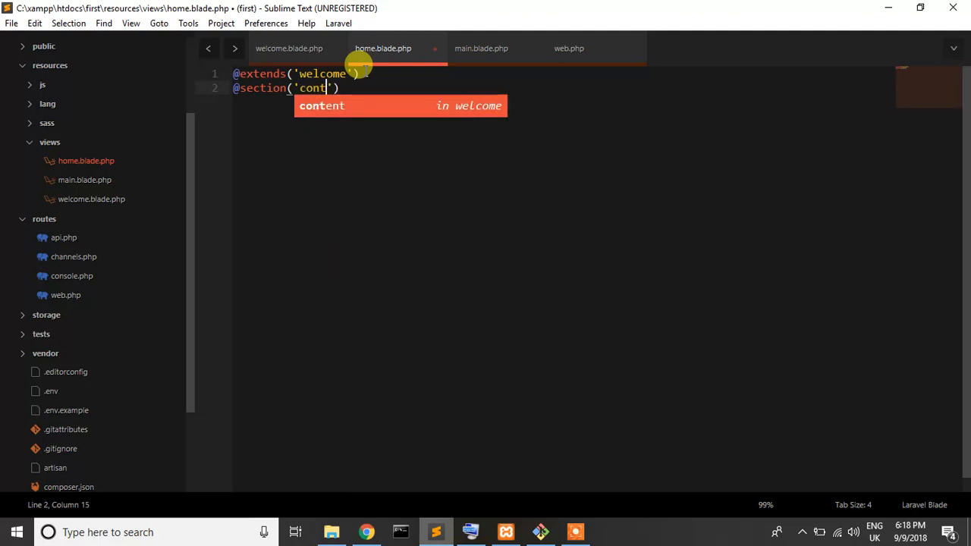
left_click(296, 48)
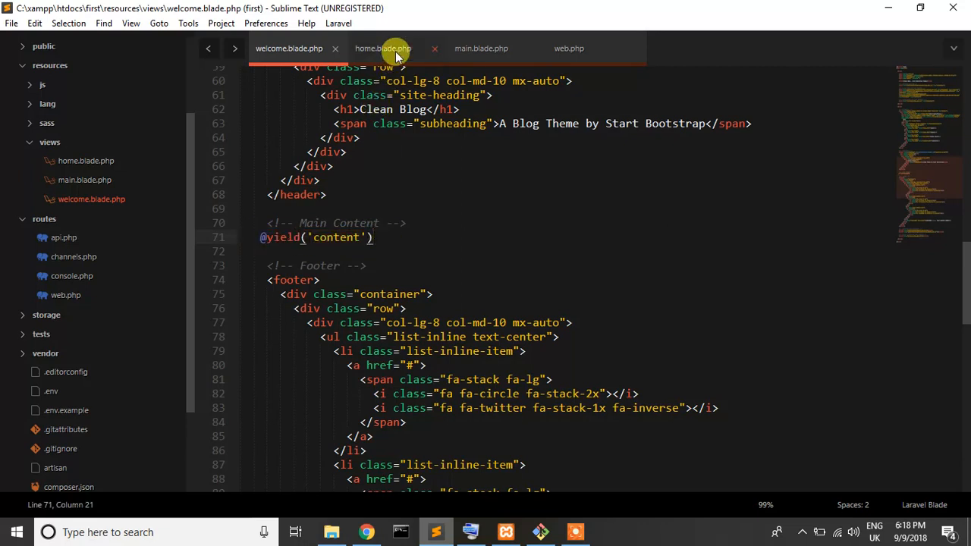
left_click(383, 48)
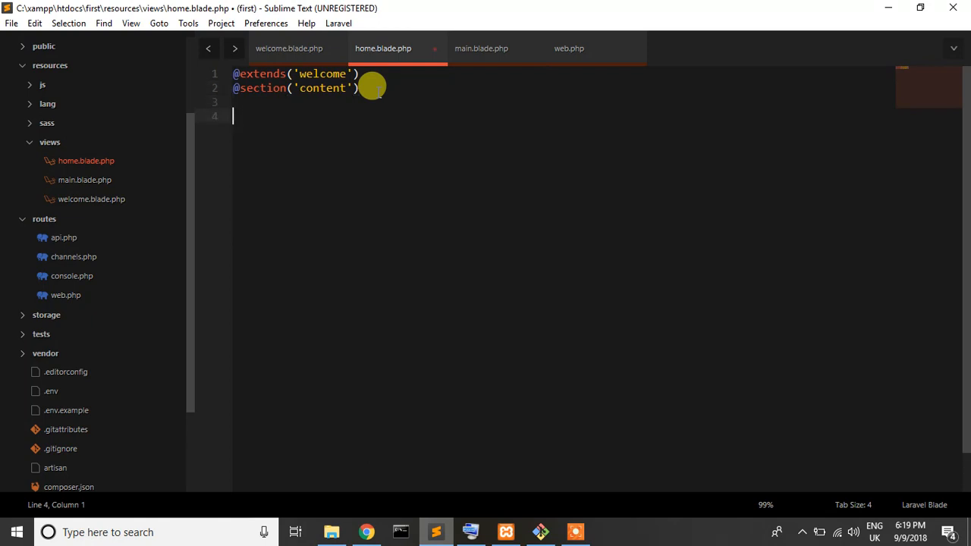
type("@")
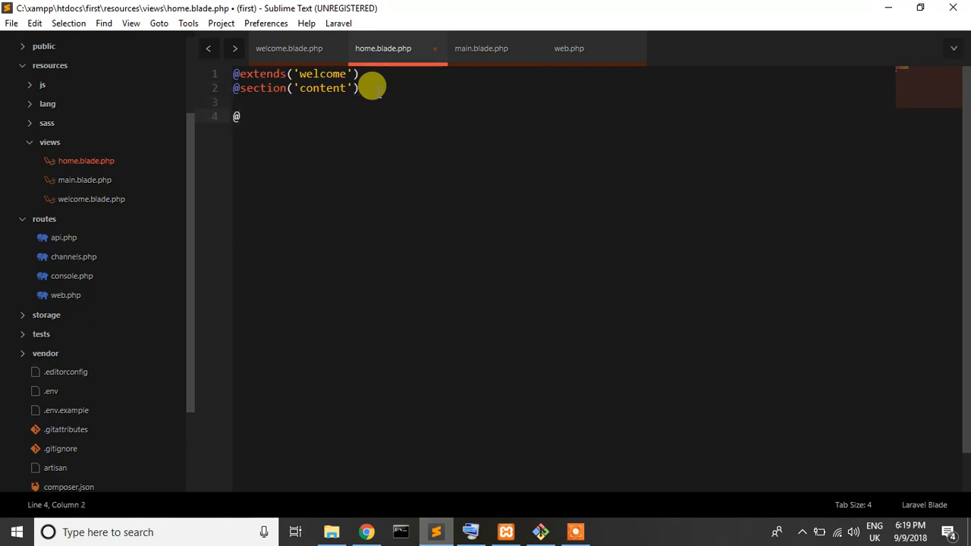
type("endsection")
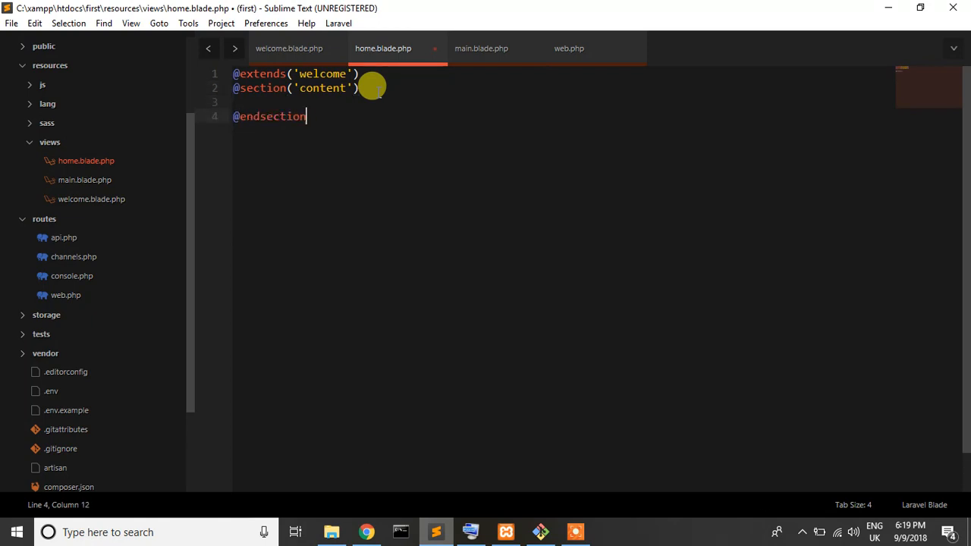
key("Enter")
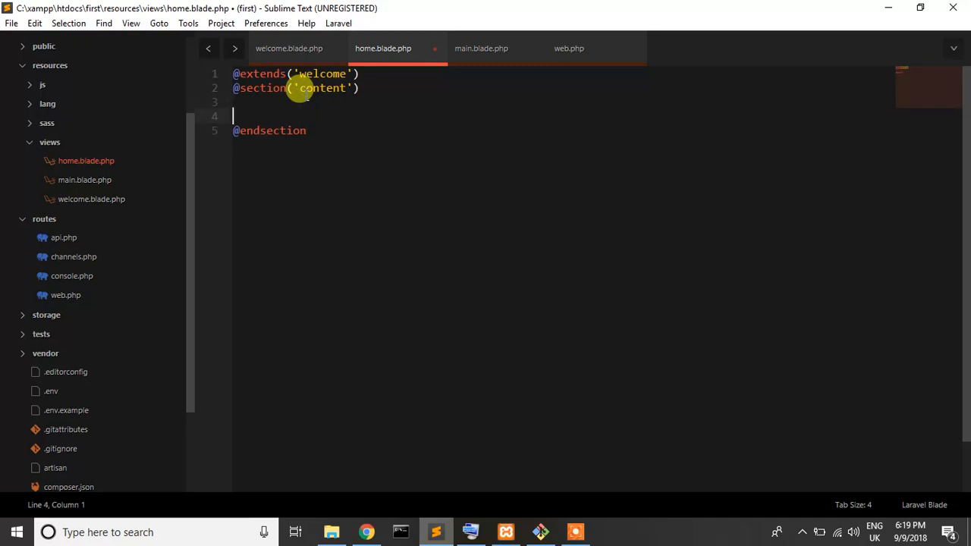
Fill it with an h1 'This is lern hunter' and an h4 subscribe line.
type("<h1></h1>")
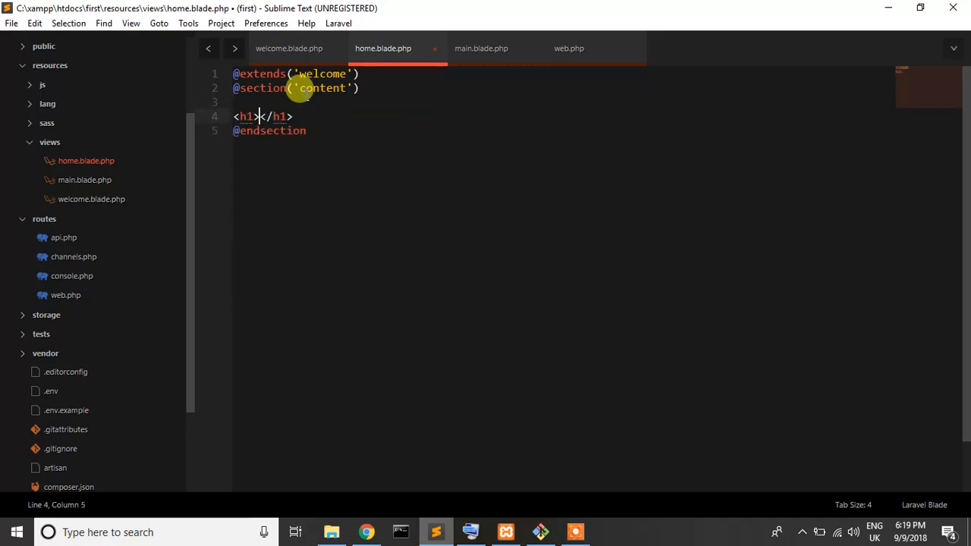
type("This is le")
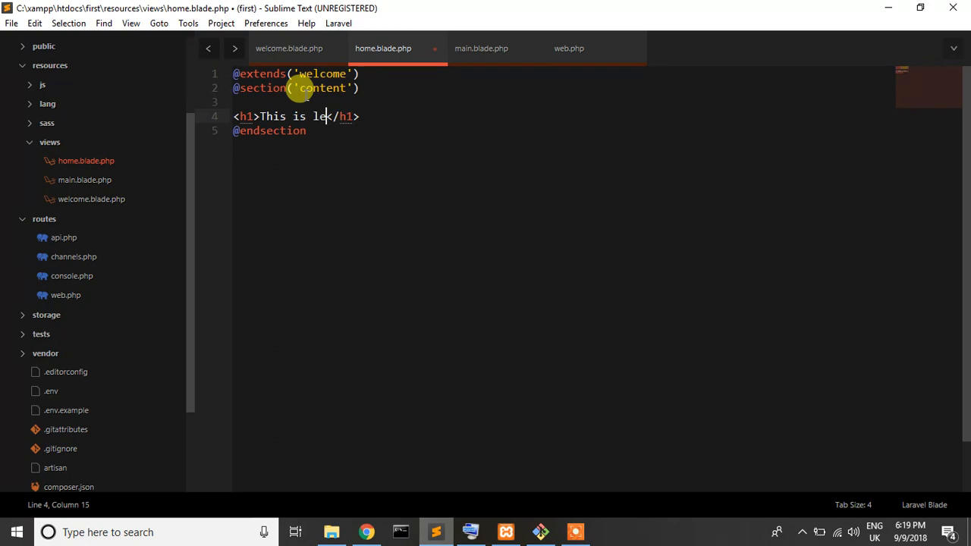
type("rn hunter")
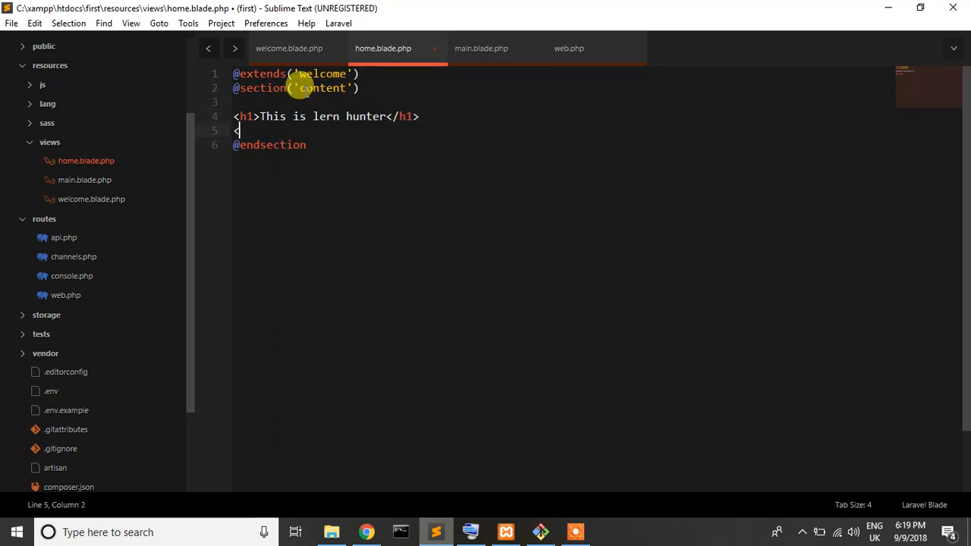
type("<h4>Sub</h4>")
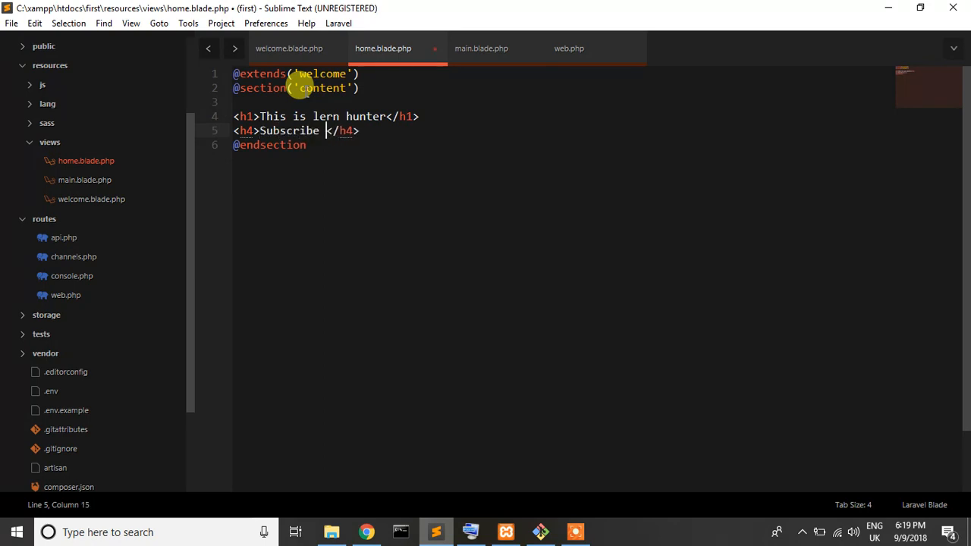
type("our channel o")
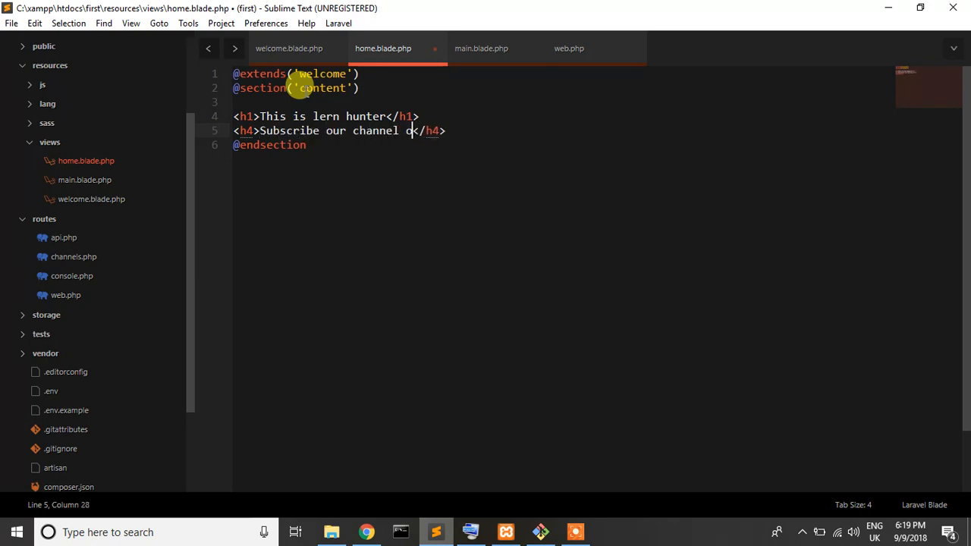
type("for learn")
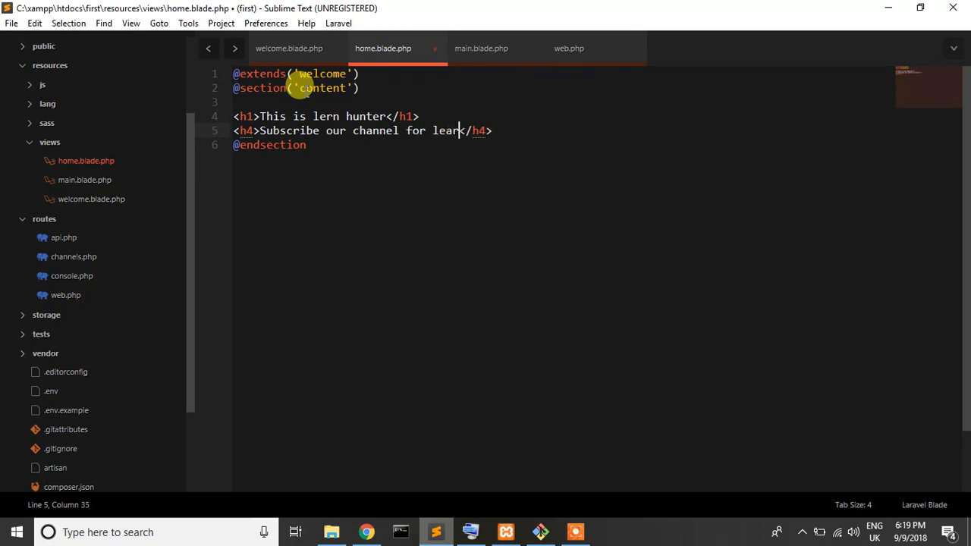
type("web deve")
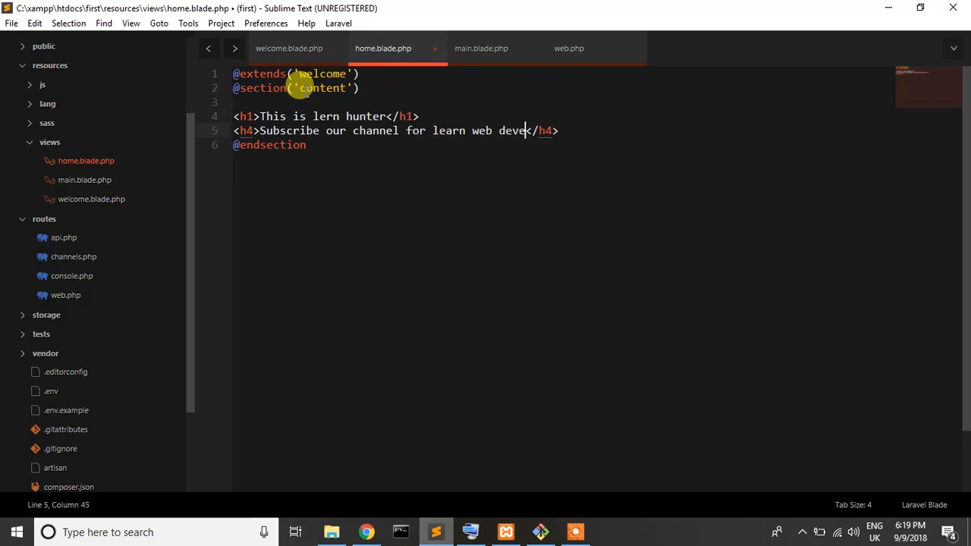
type("lopem")
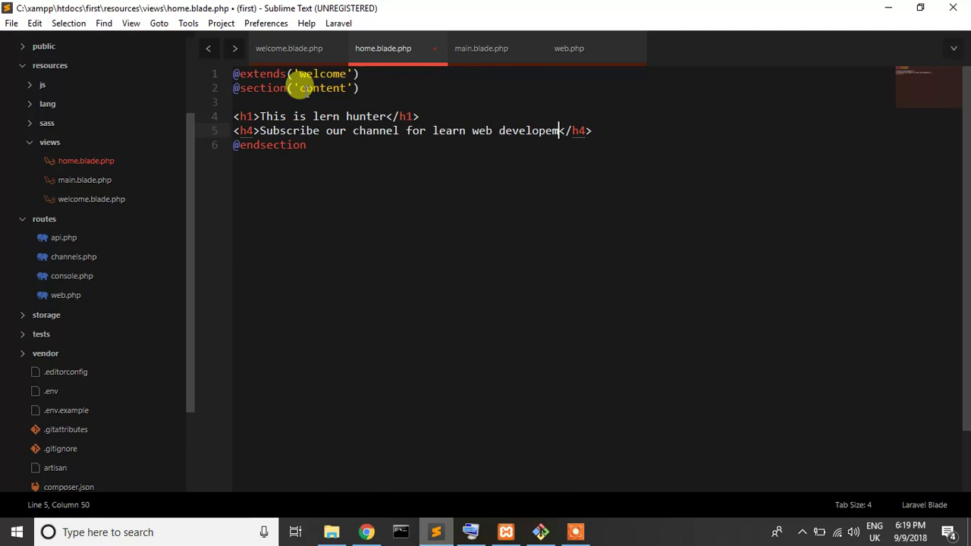
key("Backspace")
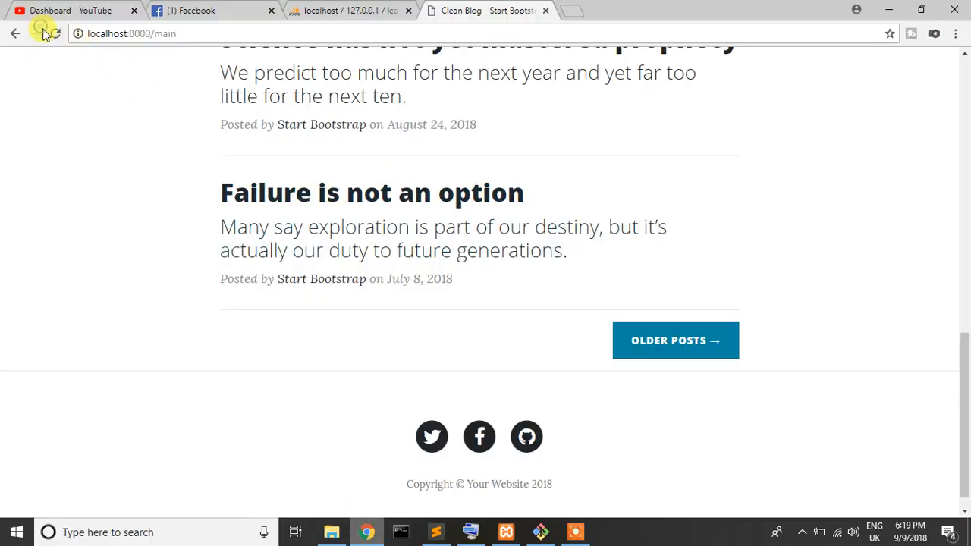
Reload Chrome and go to localhost:8000/home to see the new headings.
left_click(42, 34)
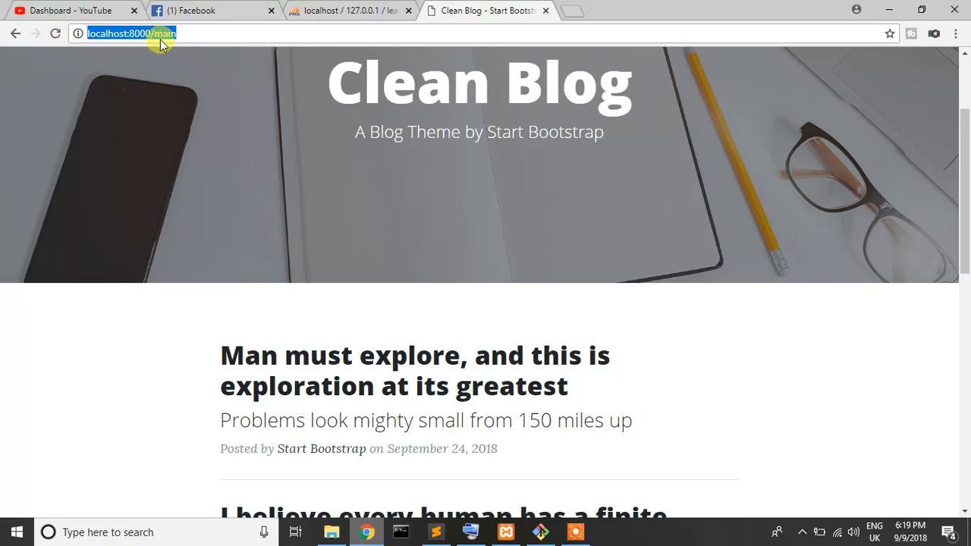
double_click(165, 33)
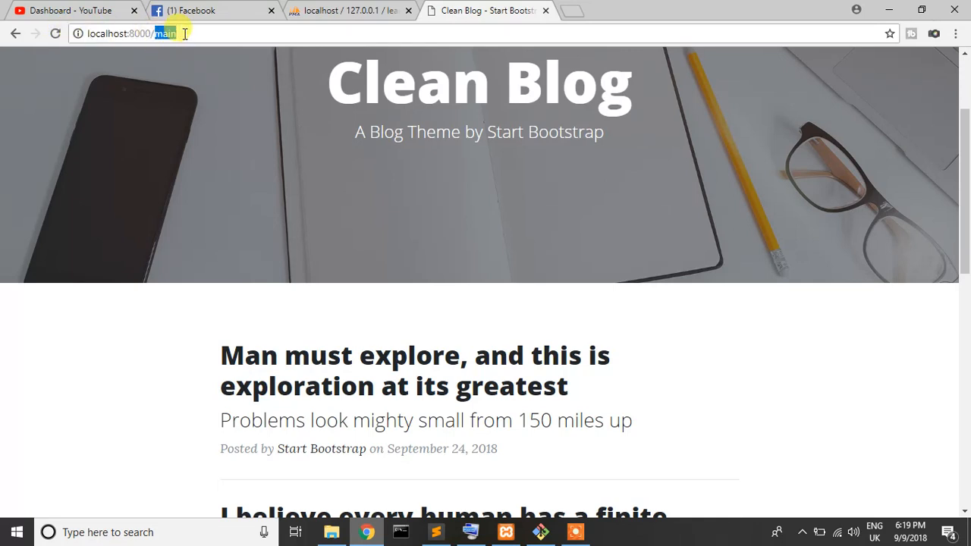
type("home")
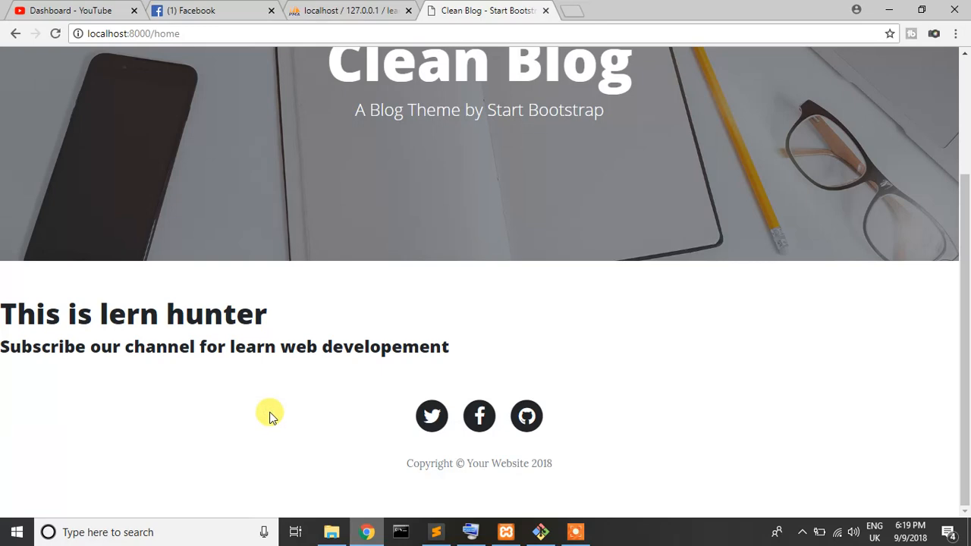
left_click(435, 530)
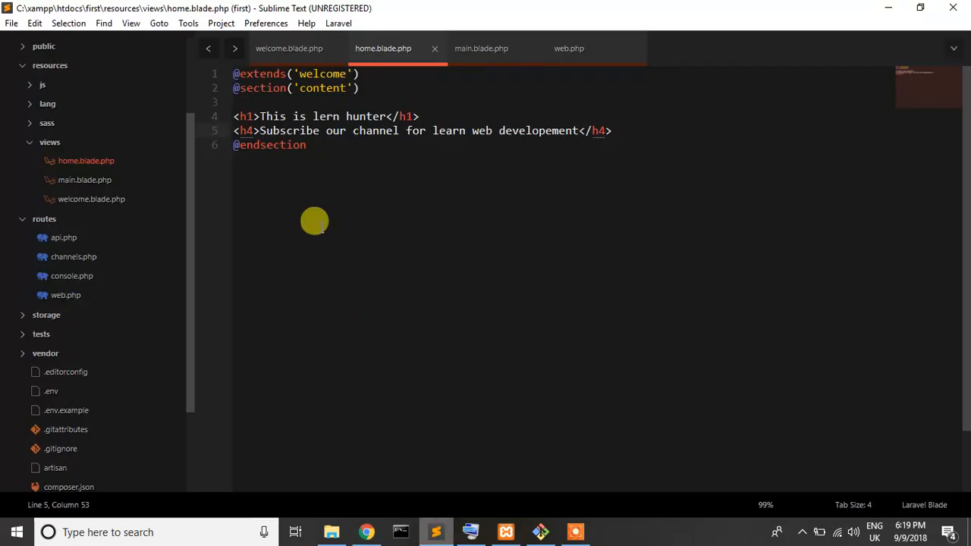
mouse_move(372, 481)
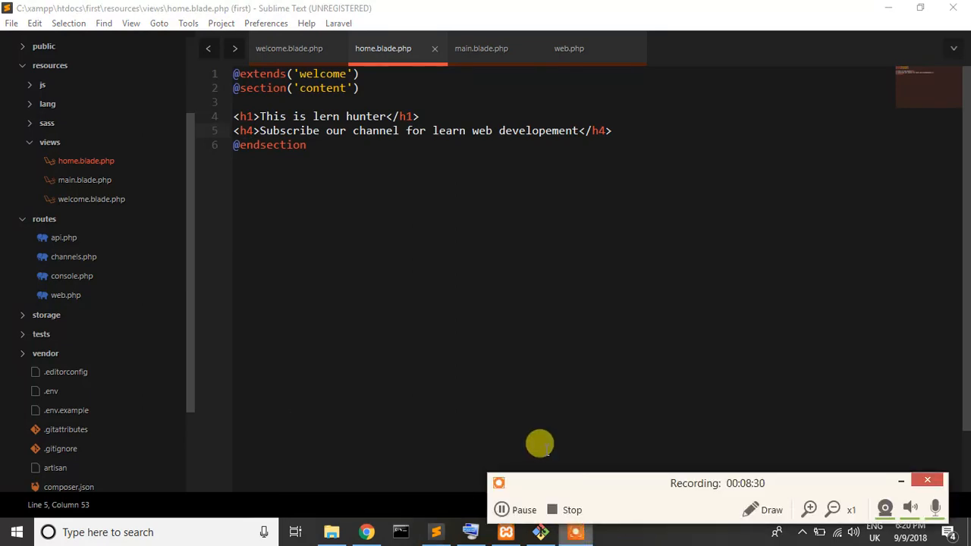
mouse_move(560, 481)
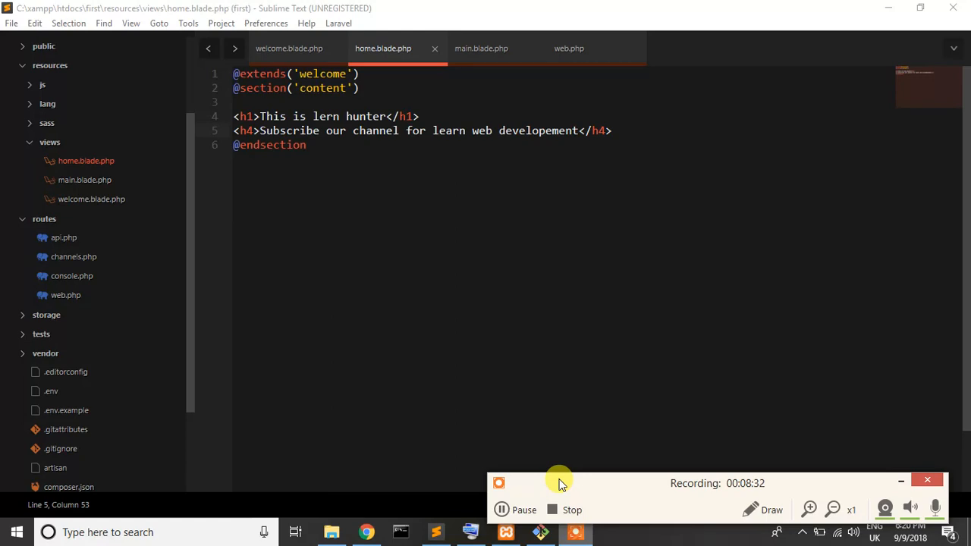